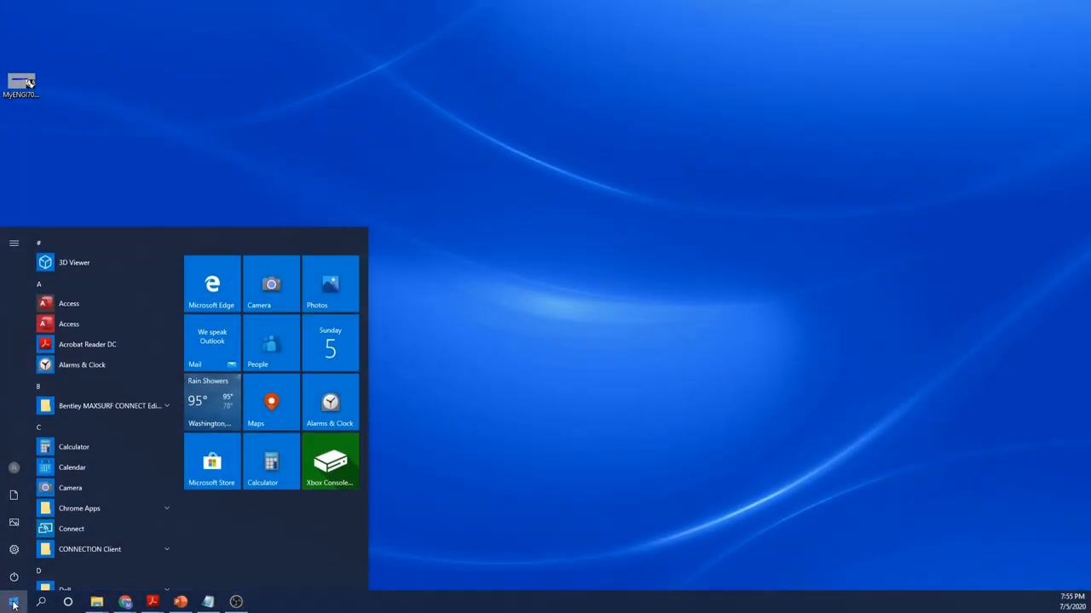
Launch MAXSURF Modeler and reopen the recent design 'ENGI 7000_My Hull Design'.
{"action": "left_click", "coordinate": [109, 405]}
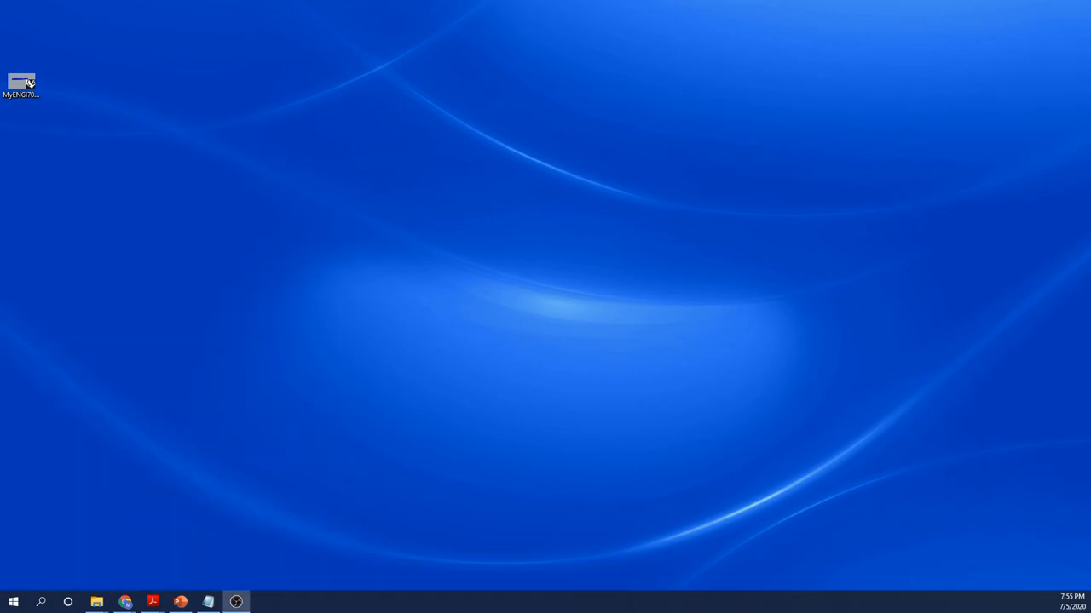
{"action": "double_click", "coordinate": [28, 77]}
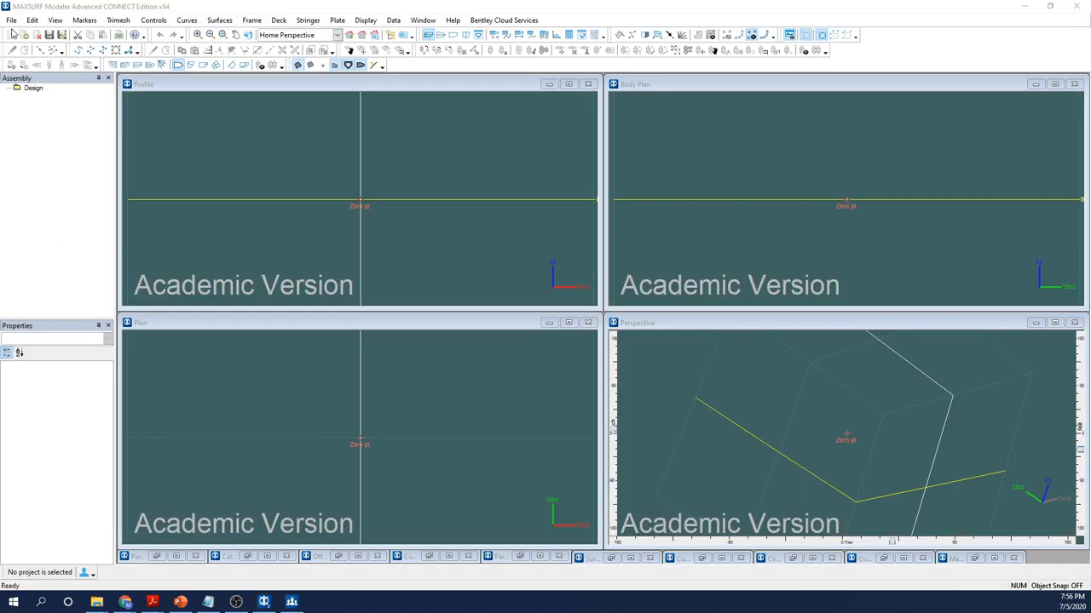
{"action": "left_click", "coordinate": [12, 19]}
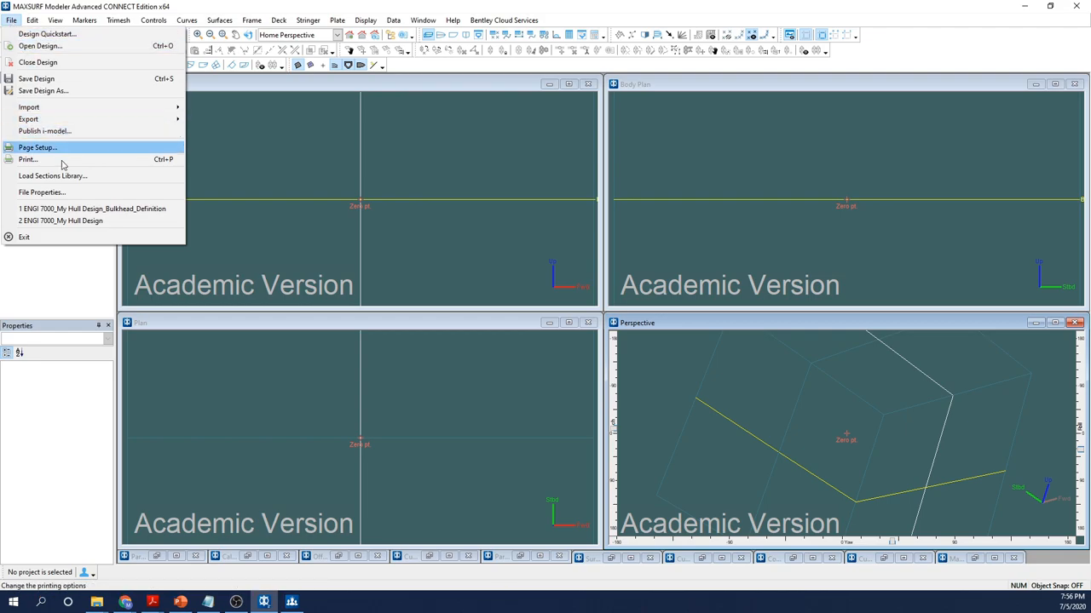
{"action": "left_click", "coordinate": [85, 209]}
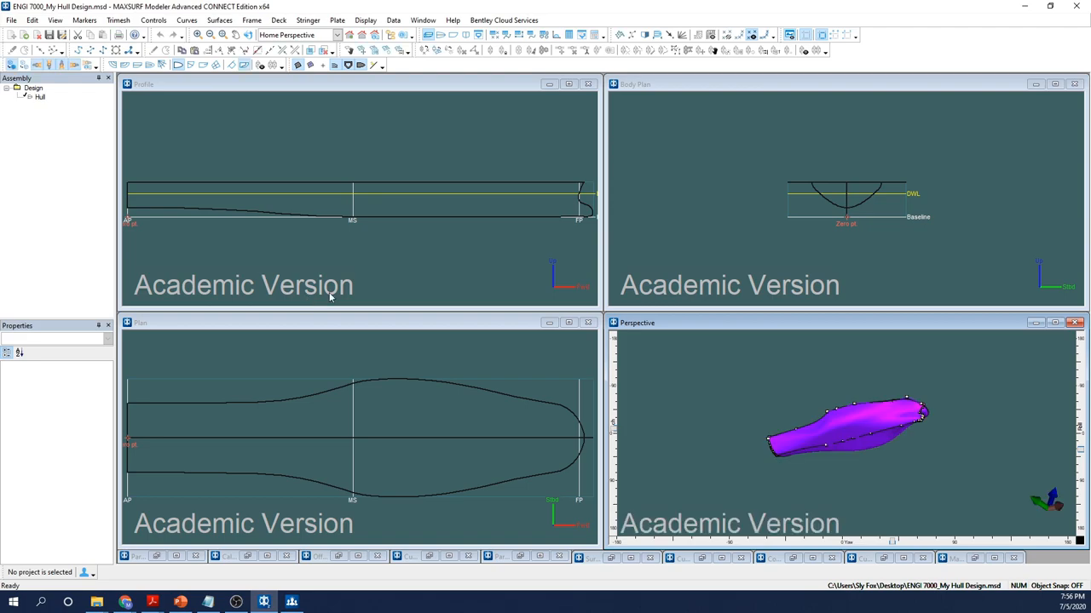
{"action": "mouse_move", "coordinate": [336, 93]}
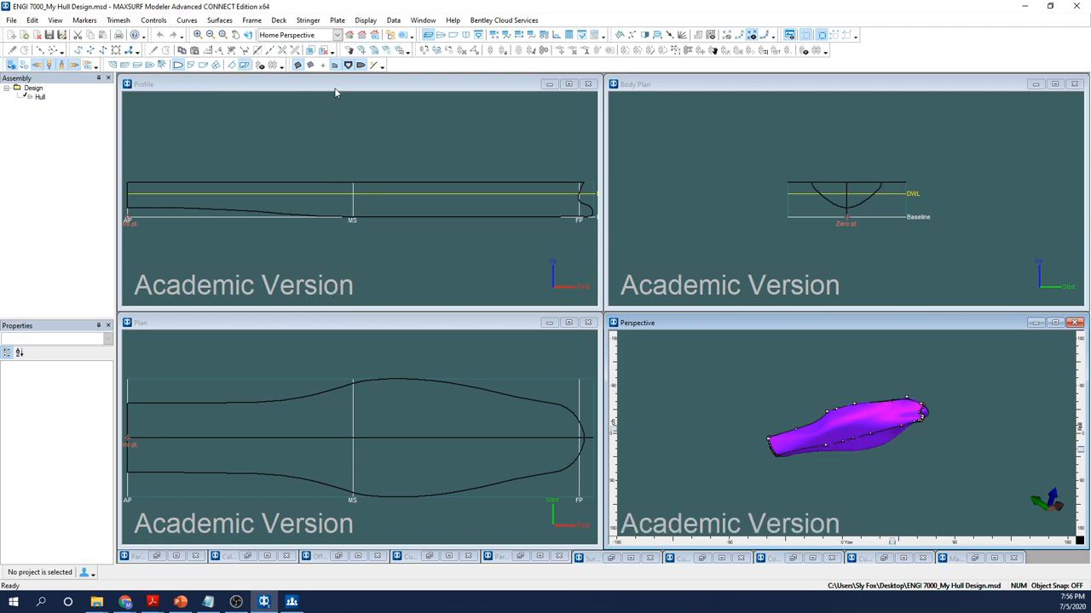
Calculate and review the hull's hydrostatics at the DWL, then close the results.
{"action": "left_click", "coordinate": [398, 20]}
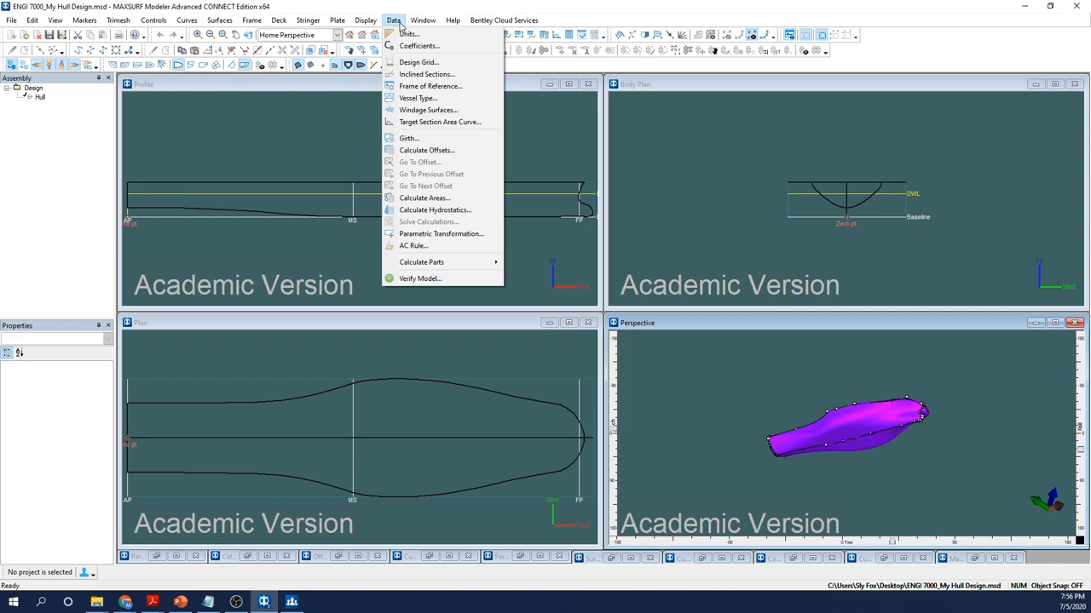
{"action": "mouse_move", "coordinate": [434, 209]}
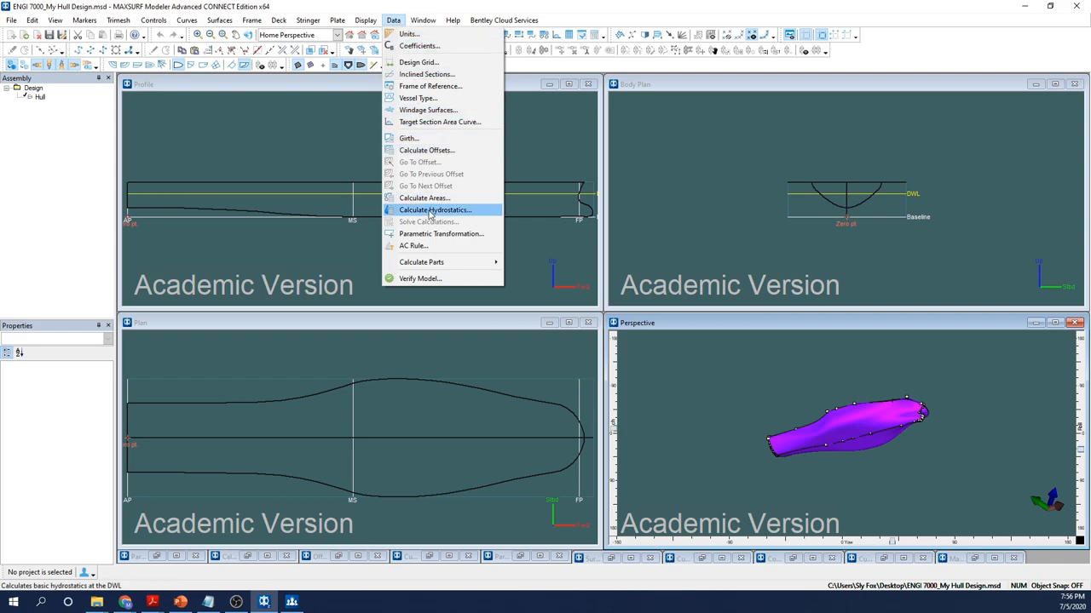
{"action": "left_click", "coordinate": [434, 209]}
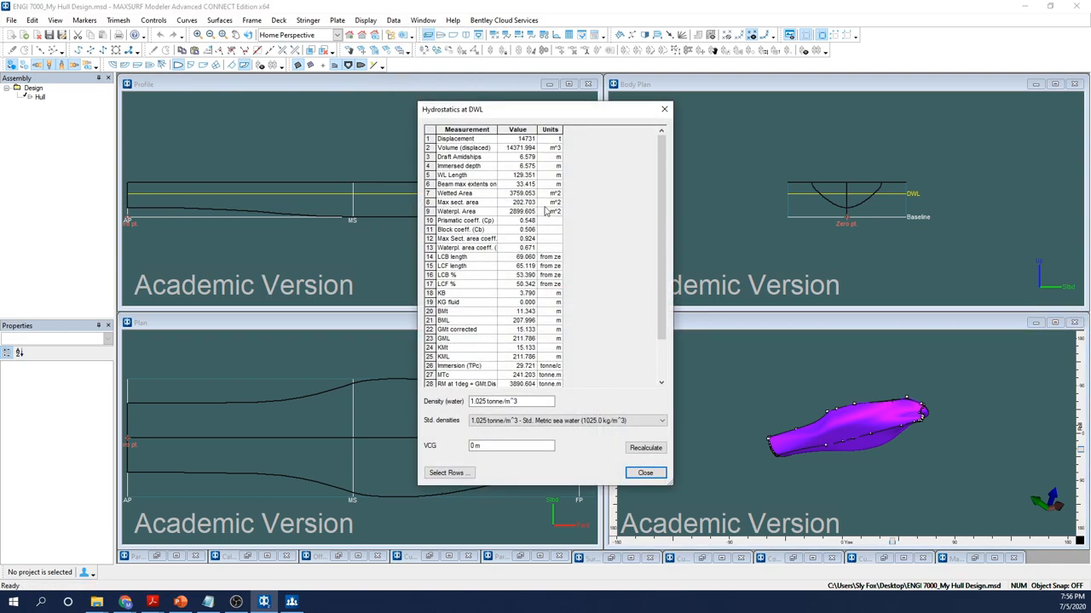
{"action": "mouse_move", "coordinate": [656, 439]}
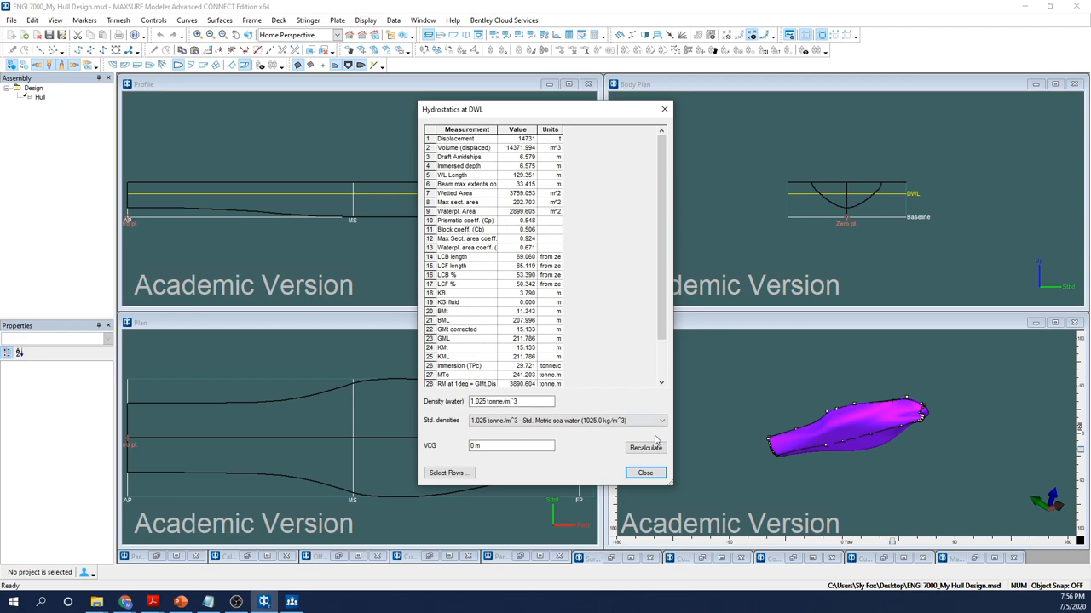
{"action": "left_click", "coordinate": [645, 472]}
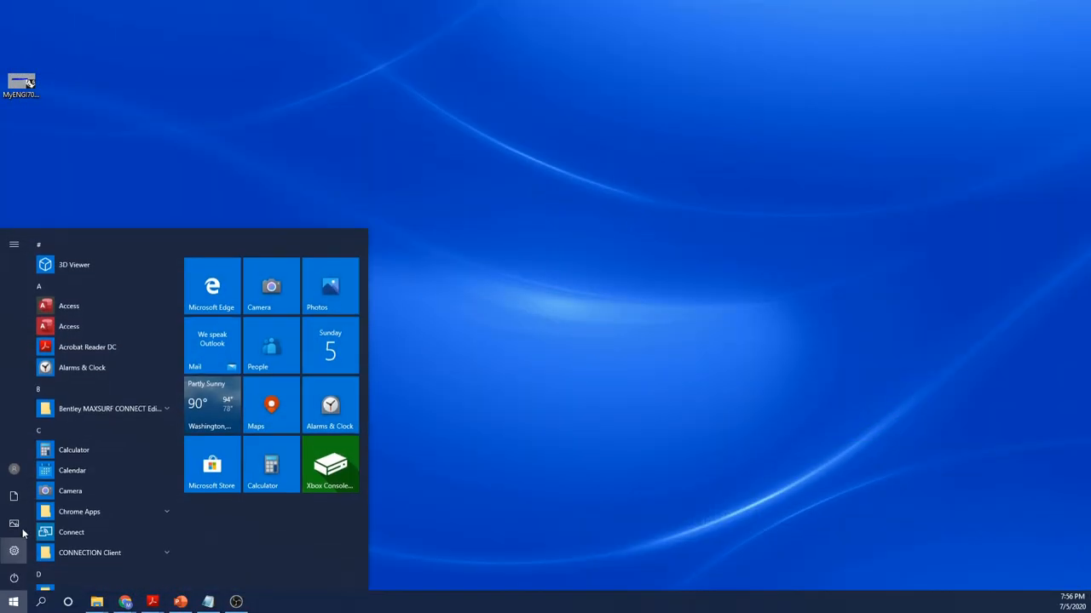
Launch MAXSURF Stability 64-bit and open recent design 'ENGI 7000_My Hull Design_Bulkhead_Definition'.
{"action": "left_click", "coordinate": [109, 410]}
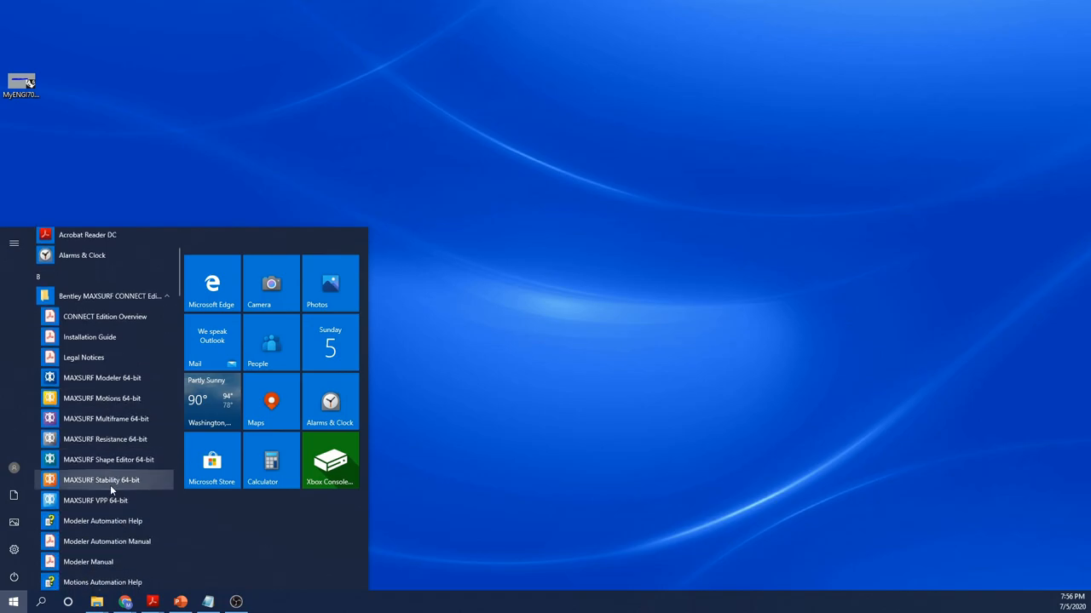
{"action": "left_click", "coordinate": [101, 480]}
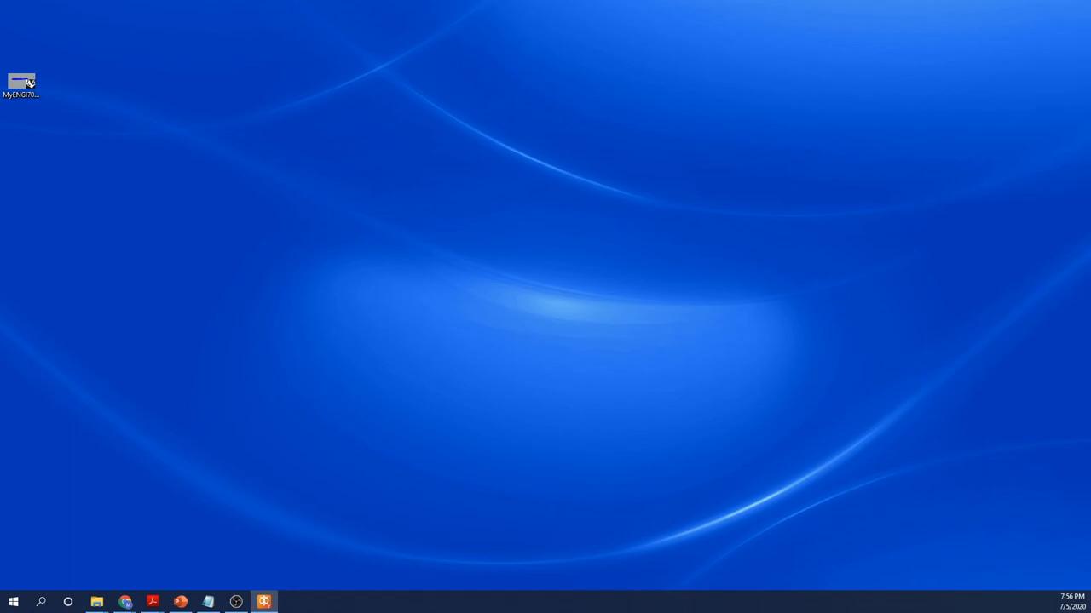
{"action": "left_click", "coordinate": [263, 600]}
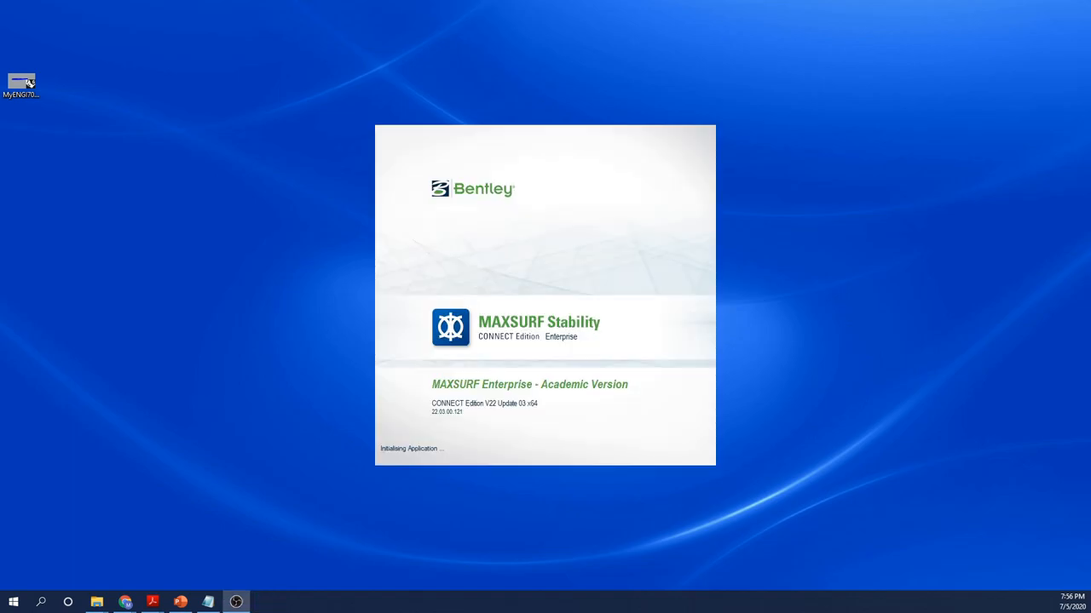
{"action": "mouse_move", "coordinate": [476, 544]}
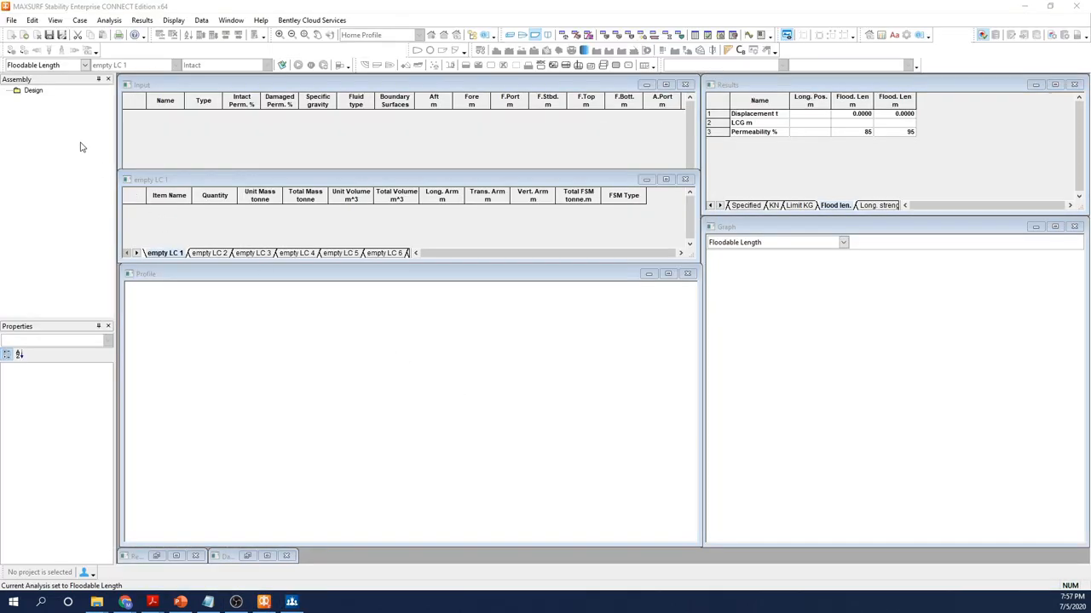
{"action": "left_click", "coordinate": [11, 20]}
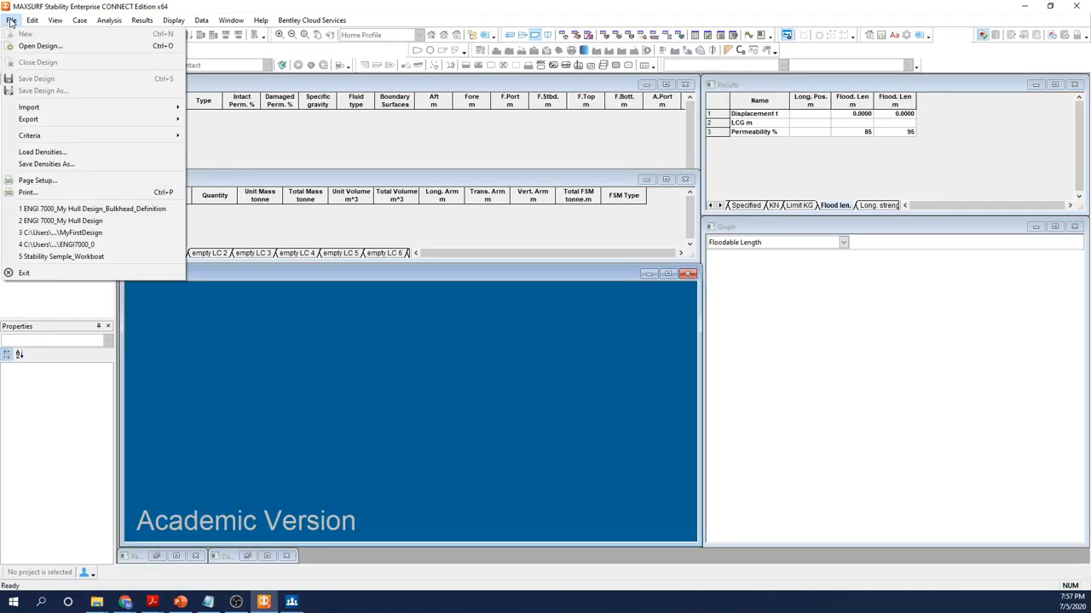
{"action": "mouse_move", "coordinate": [92, 208]}
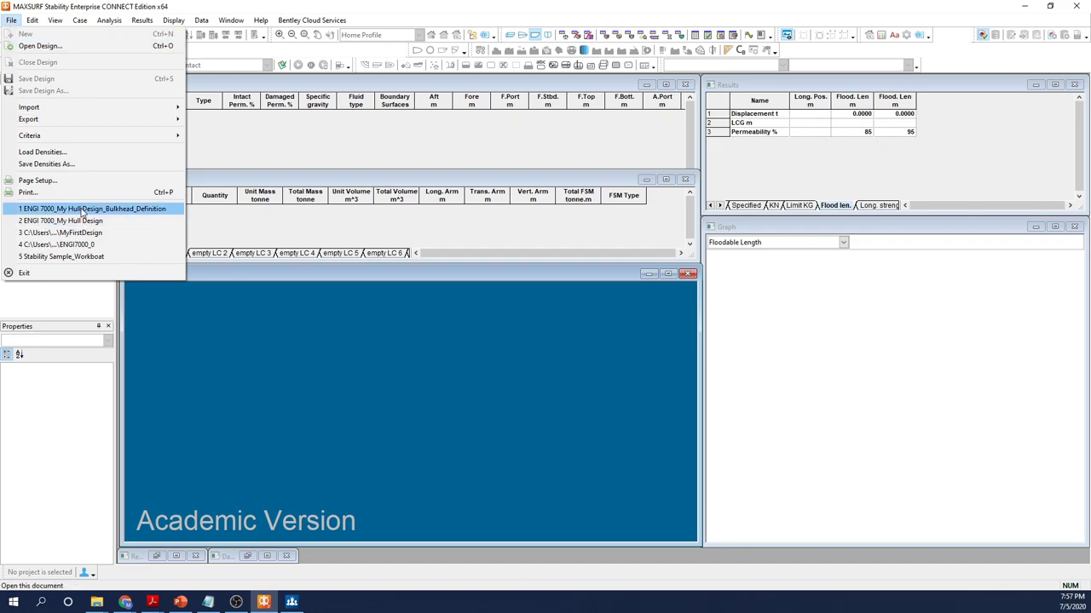
{"action": "left_click", "coordinate": [93, 208]}
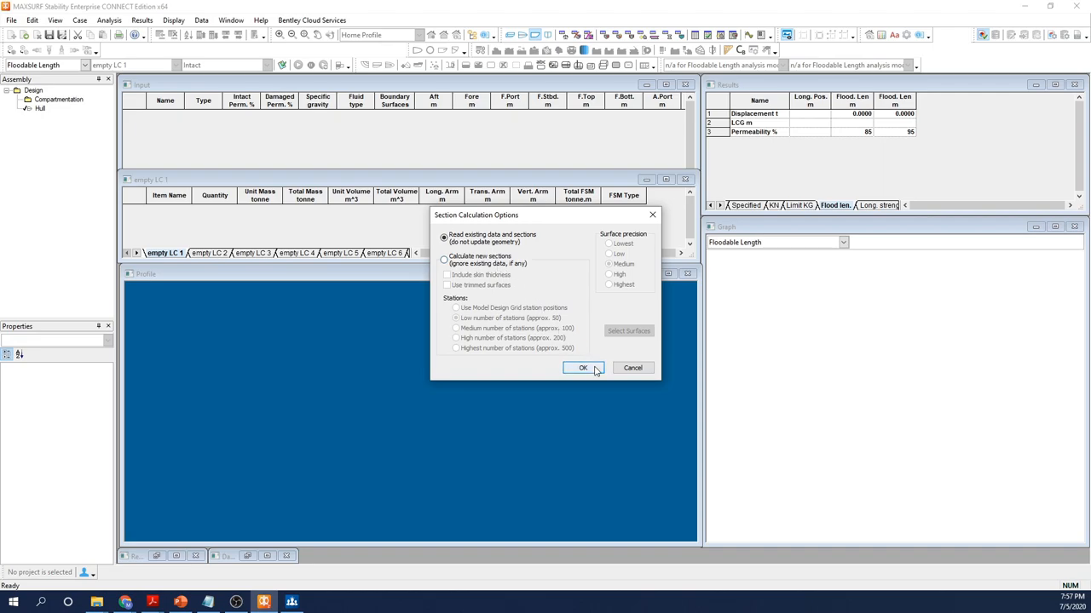
Load the design from existing data and sections, and show sections in the profile.
{"action": "left_click", "coordinate": [582, 368]}
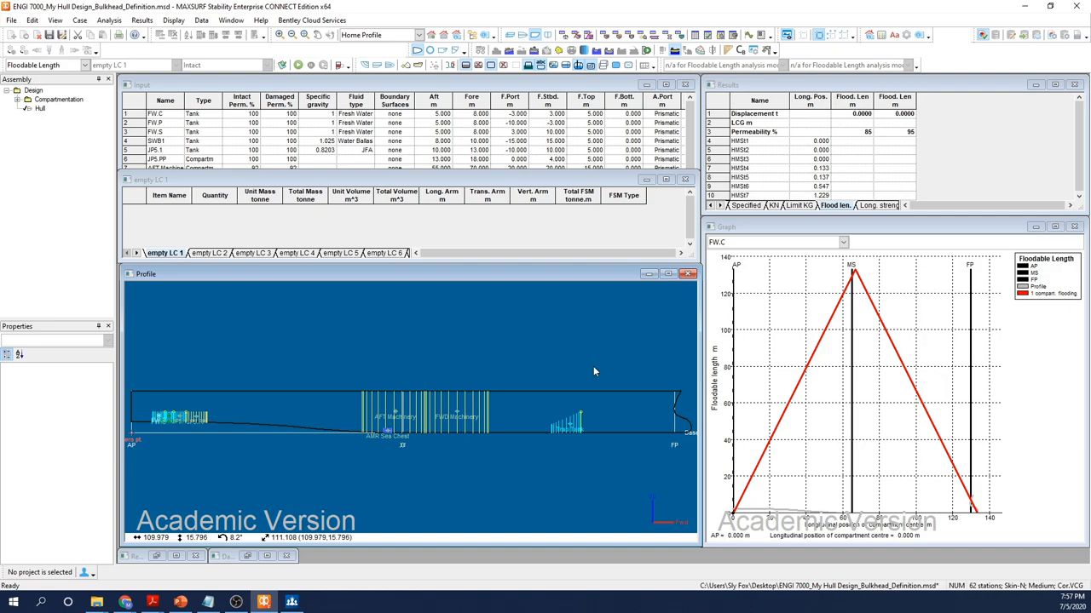
{"action": "mouse_move", "coordinate": [516, 233]}
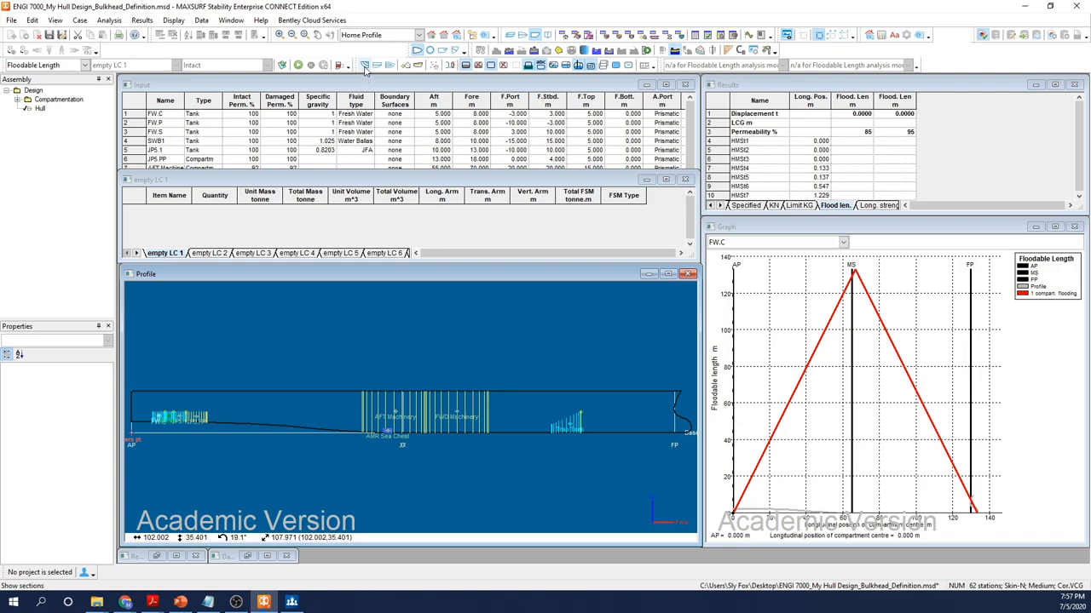
{"action": "left_click", "coordinate": [368, 64]}
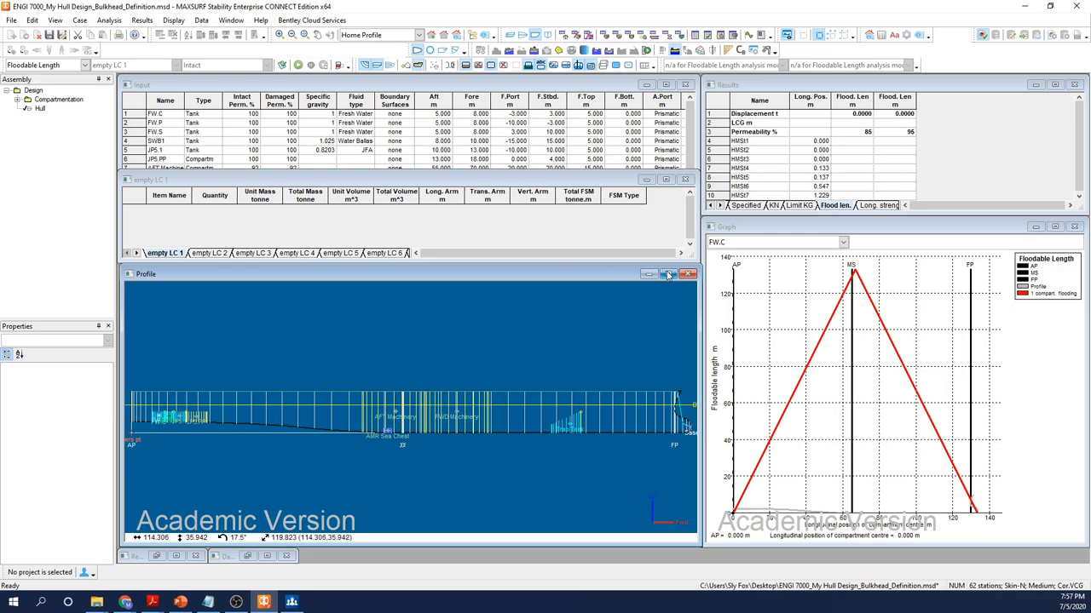
Maximize the Profile window to examine the bow section stations.
{"action": "left_click", "coordinate": [667, 274]}
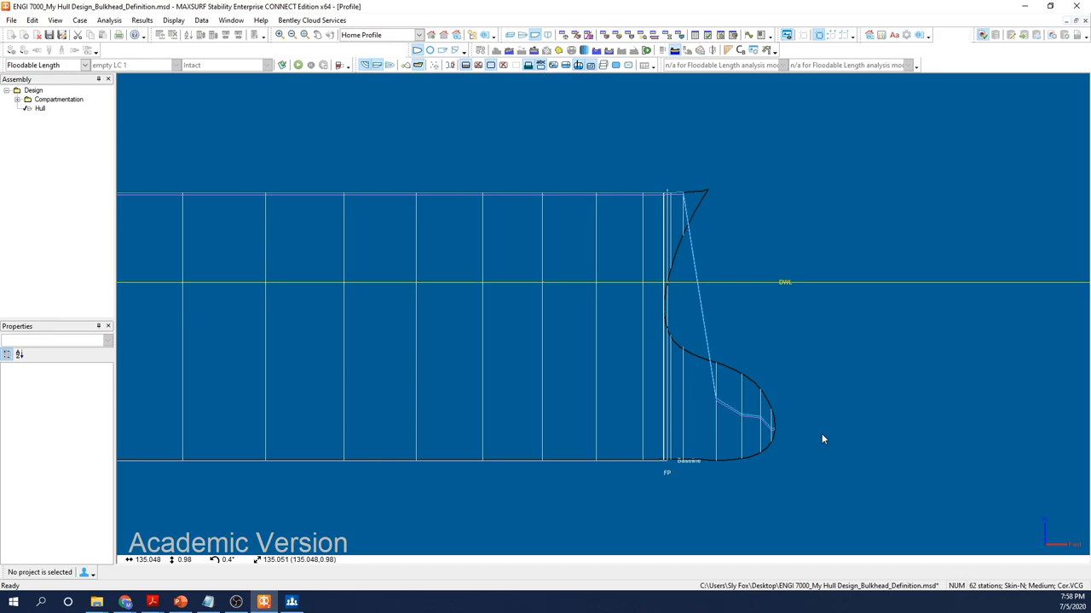
{"action": "mouse_move", "coordinate": [943, 213]}
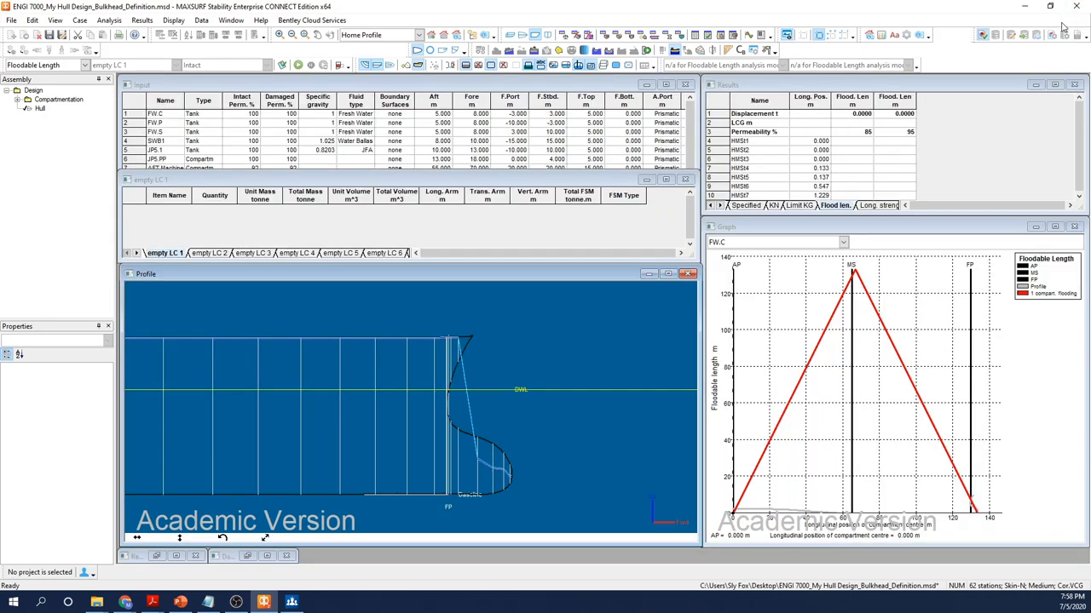
{"action": "mouse_move", "coordinate": [634, 77]}
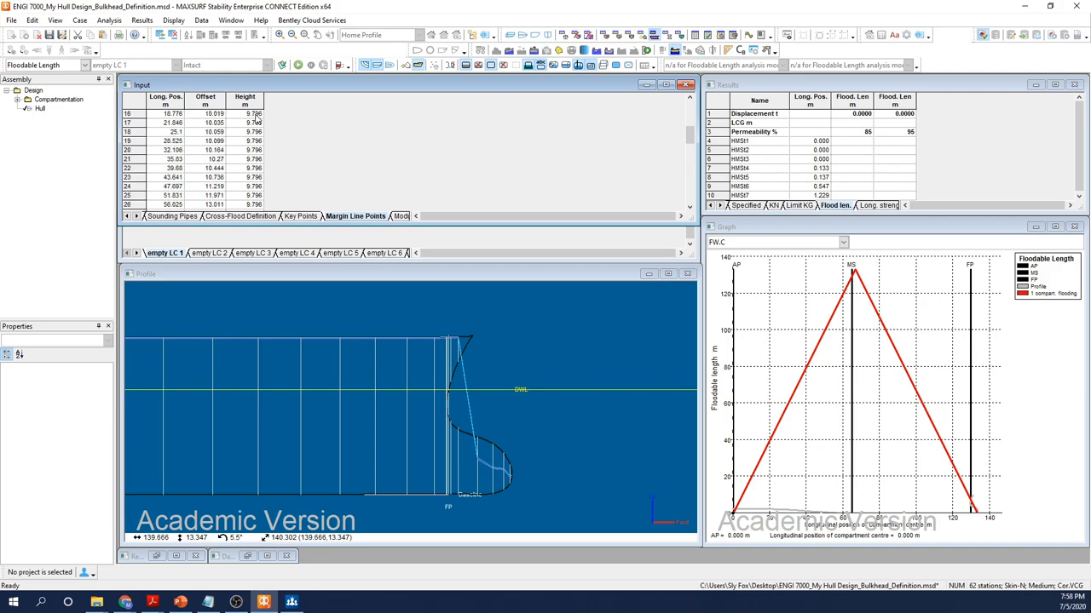
Delete margin line points 58–62 at the end of the table, confirming with Yes.
{"action": "scroll", "scroll_direction": "down", "scroll_amount": 3}
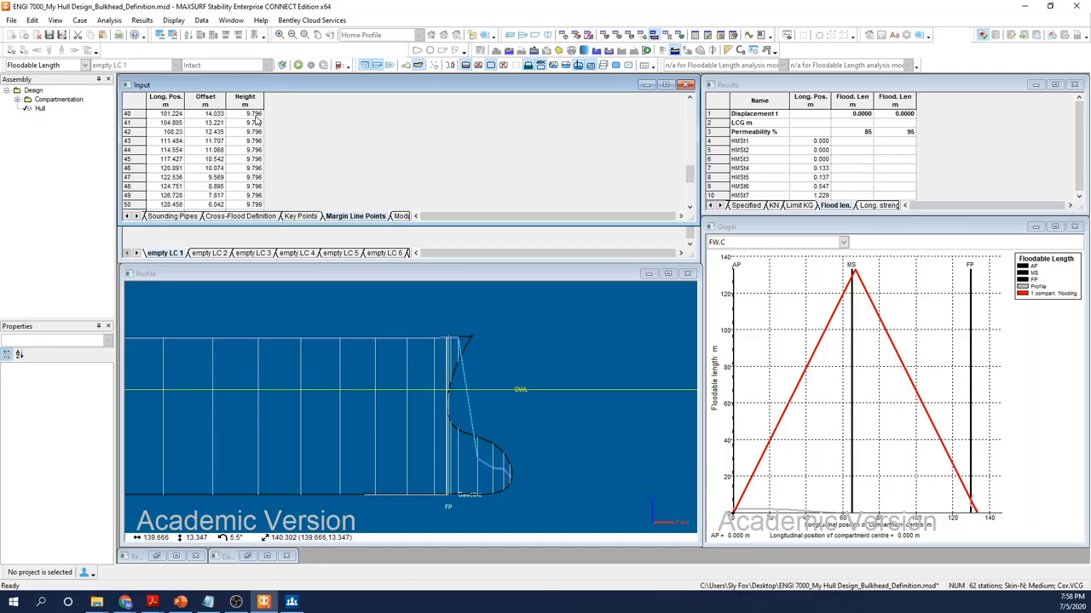
{"action": "scroll", "scroll_direction": "down", "scroll_amount": 3}
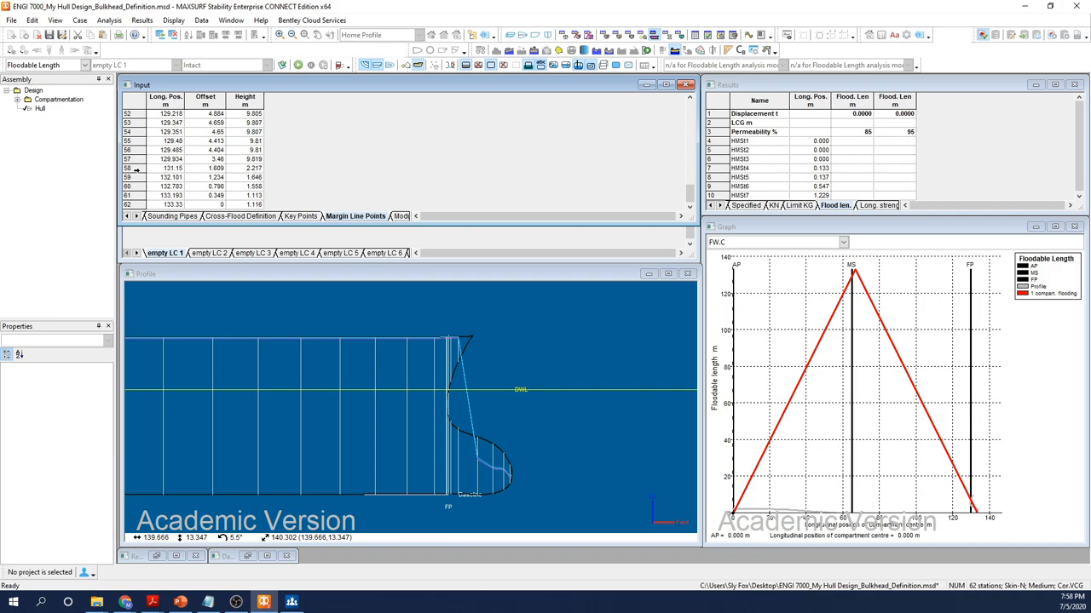
{"action": "left_click", "coordinate": [168, 167]}
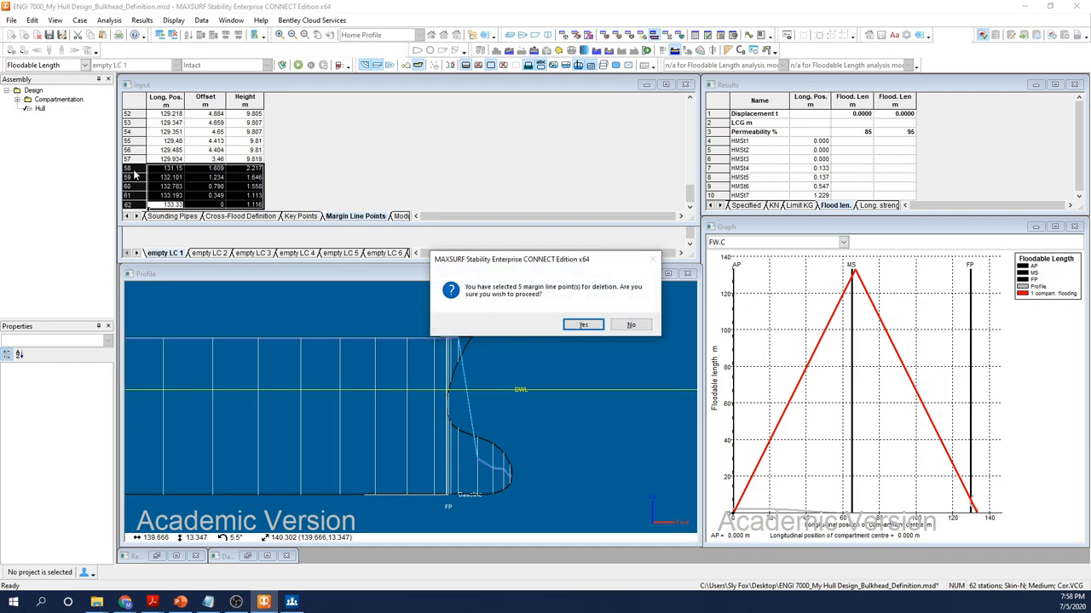
{"action": "left_click", "coordinate": [582, 325]}
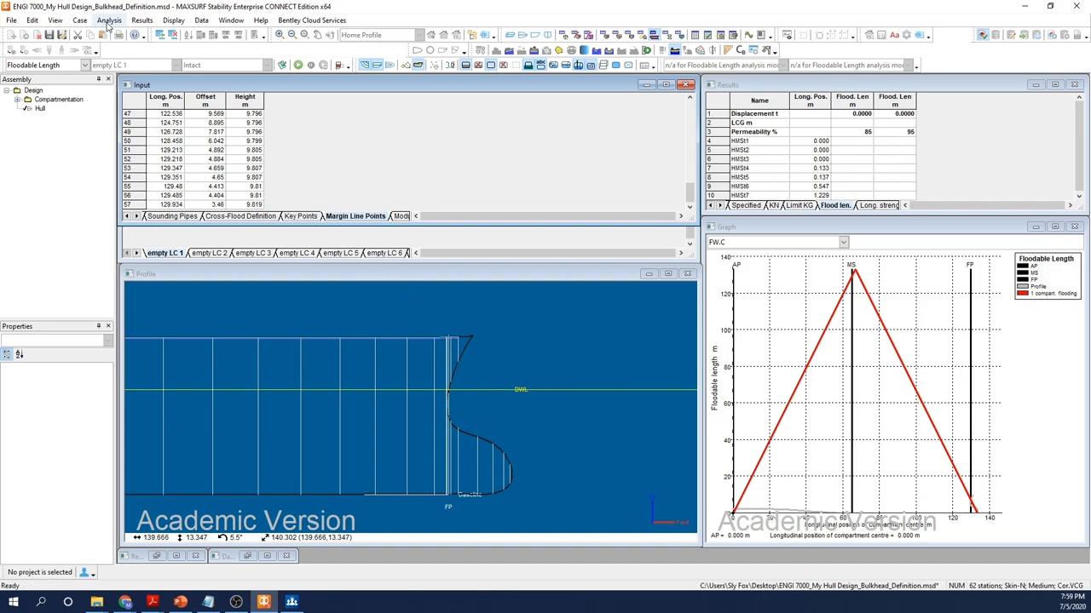
Set free trim with LCG from 0 m initial trim and VCG 2.579 m.
{"action": "left_click", "coordinate": [106, 20]}
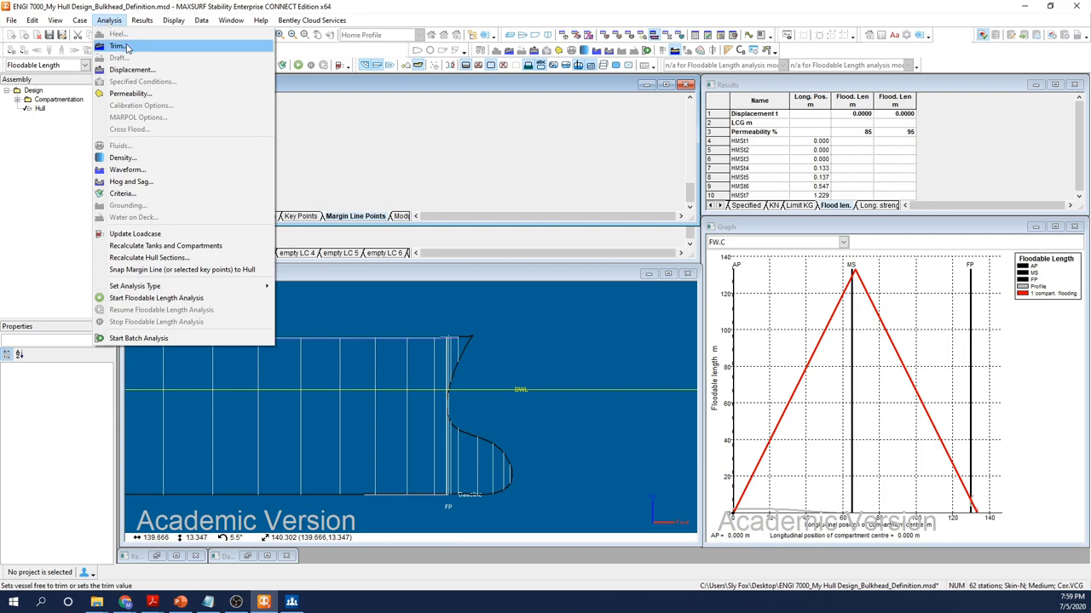
{"action": "left_click", "coordinate": [117, 42]}
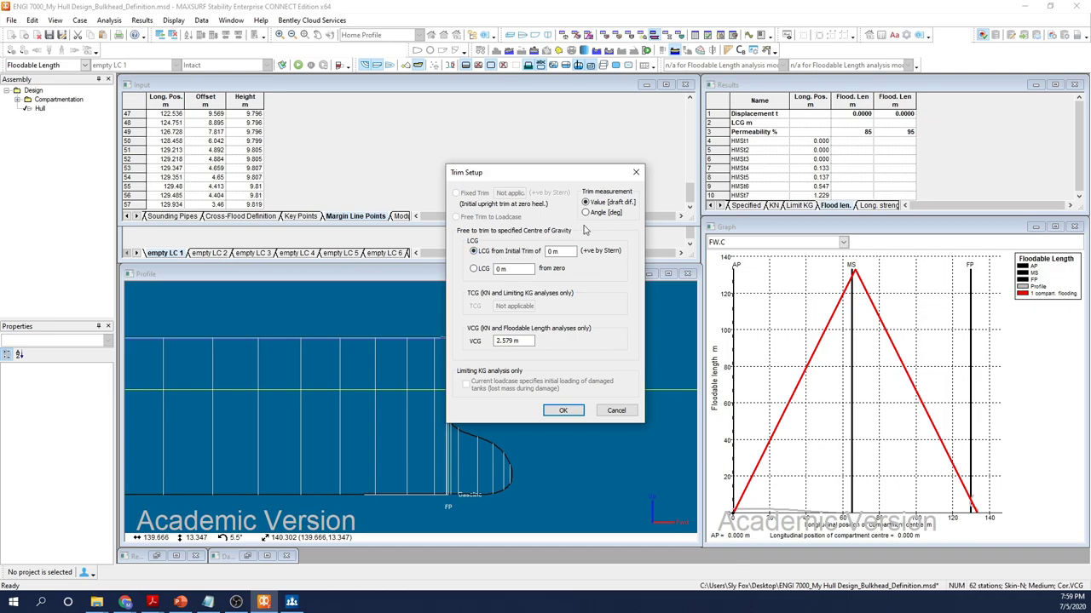
{"action": "left_click", "coordinate": [525, 340]}
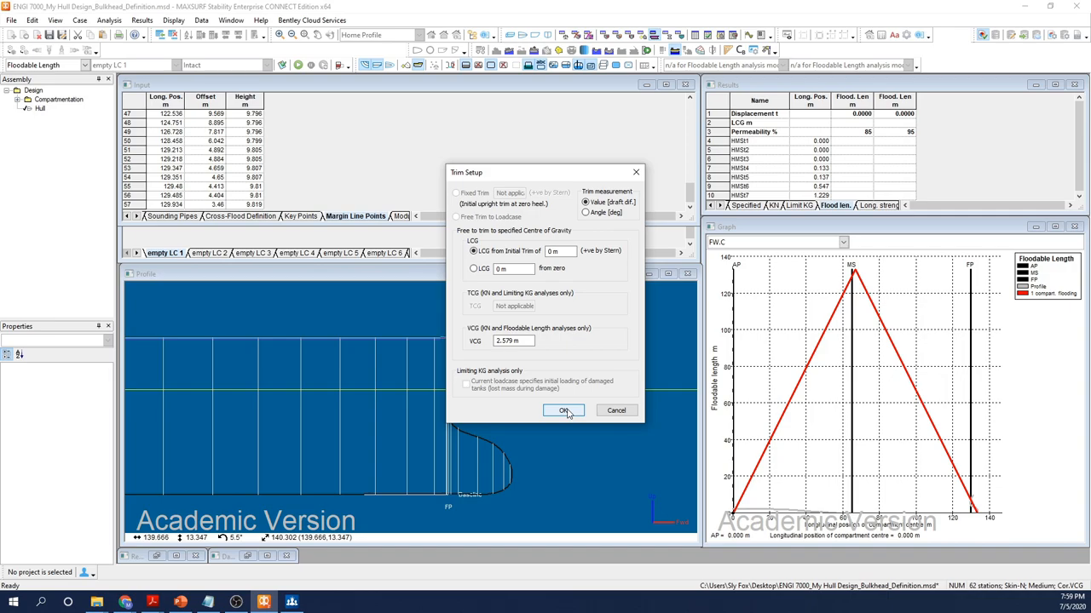
{"action": "left_click", "coordinate": [563, 411]}
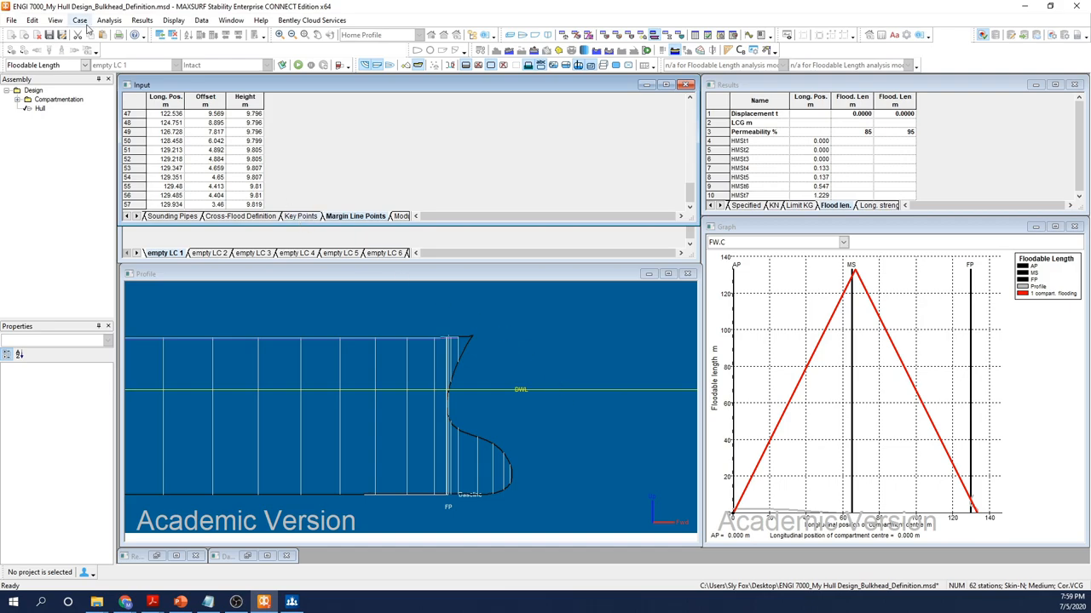
Set displacements from 5000 t to 15000 t in 1000 t steps, 11 in total.
{"action": "left_click", "coordinate": [135, 20]}
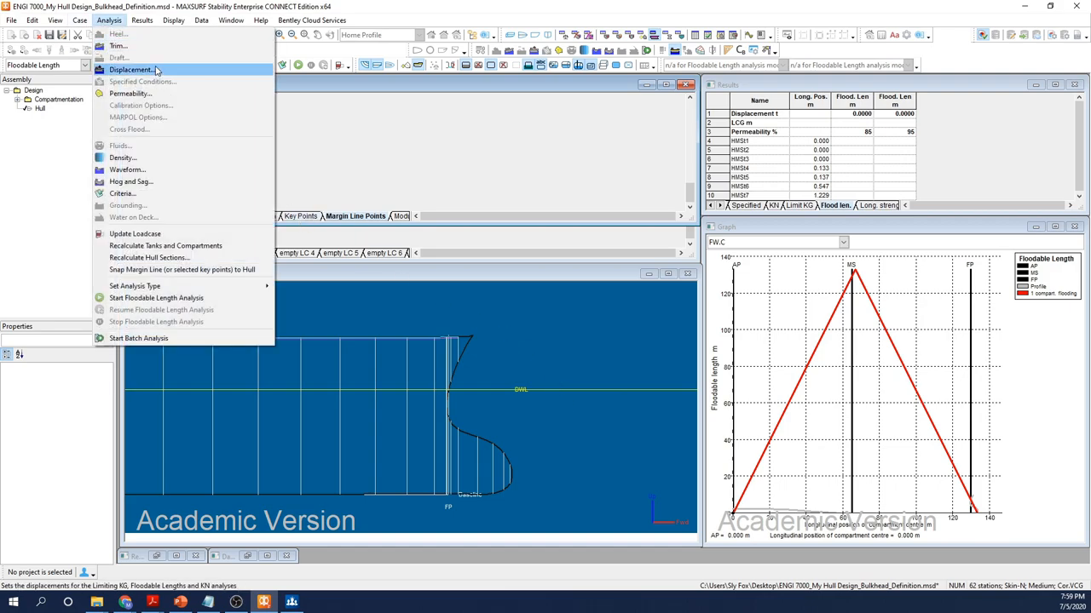
{"action": "left_click", "coordinate": [134, 69]}
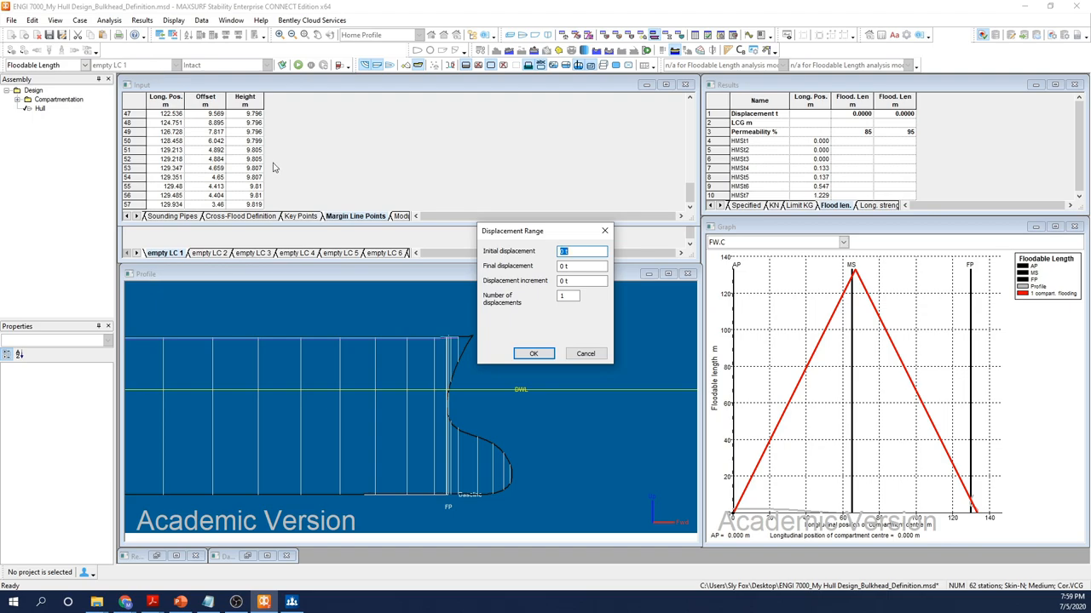
{"action": "mouse_move", "coordinate": [343, 191]}
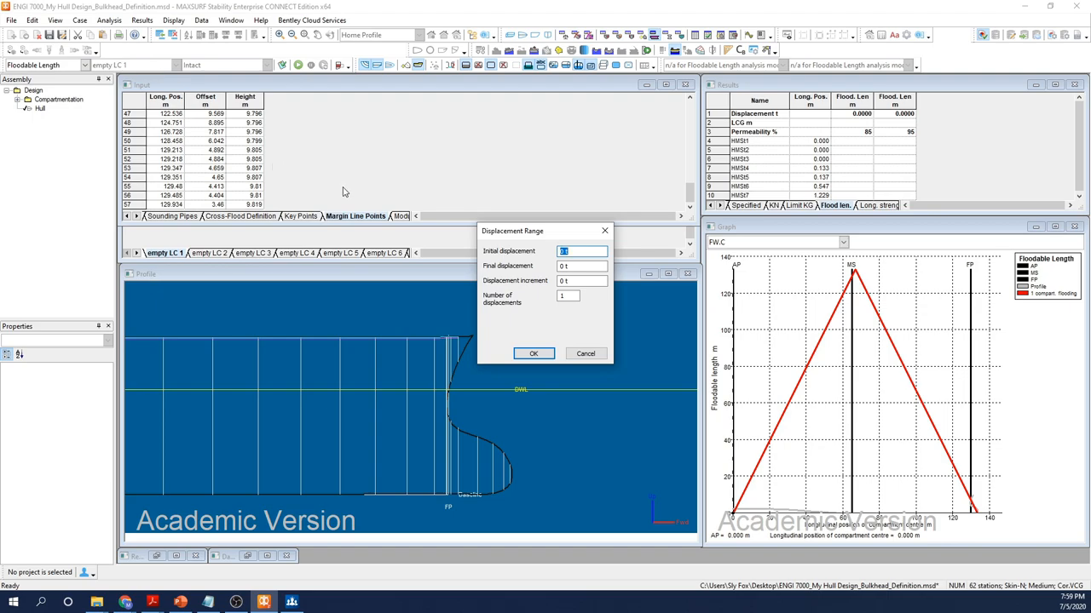
{"action": "mouse_move", "coordinate": [365, 189]}
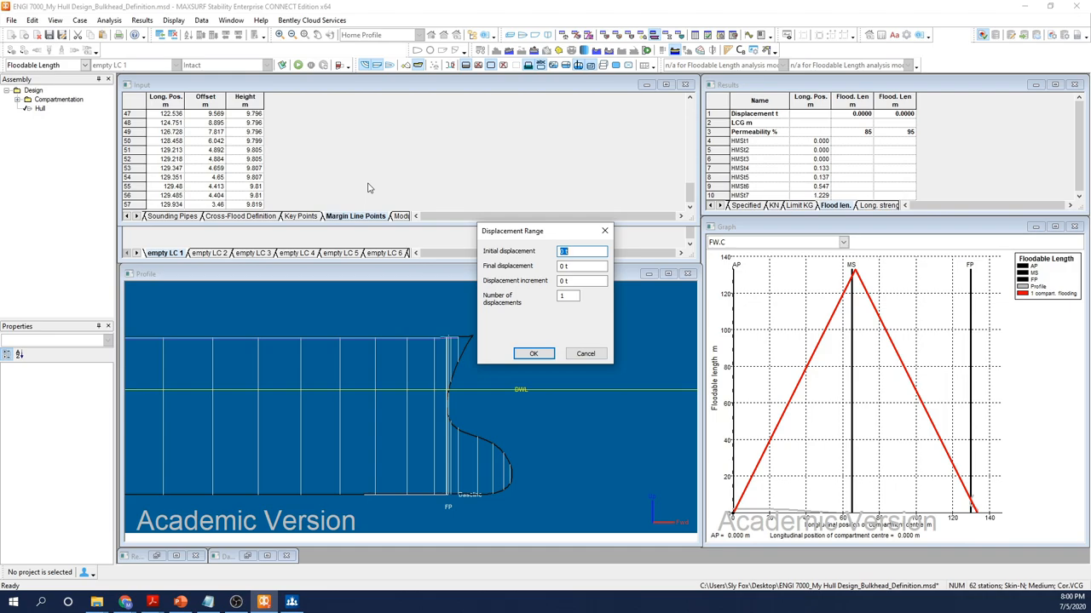
{"action": "type", "text": "5"}
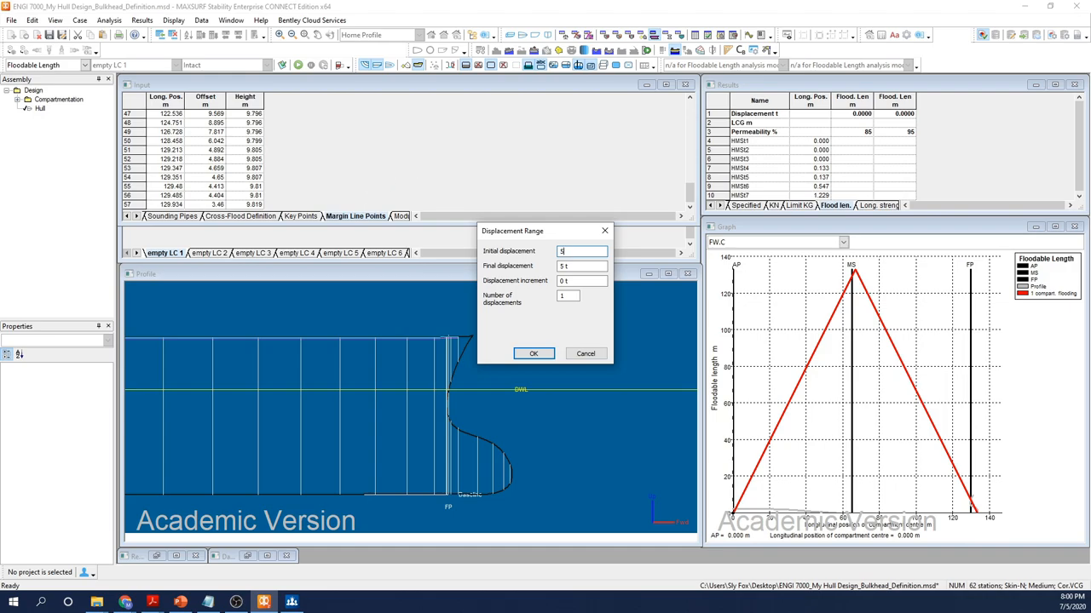
{"action": "type", "text": "5000 t"}
{"action": "left_click", "coordinate": [581, 266]}
{"action": "type", "text": "15000"}
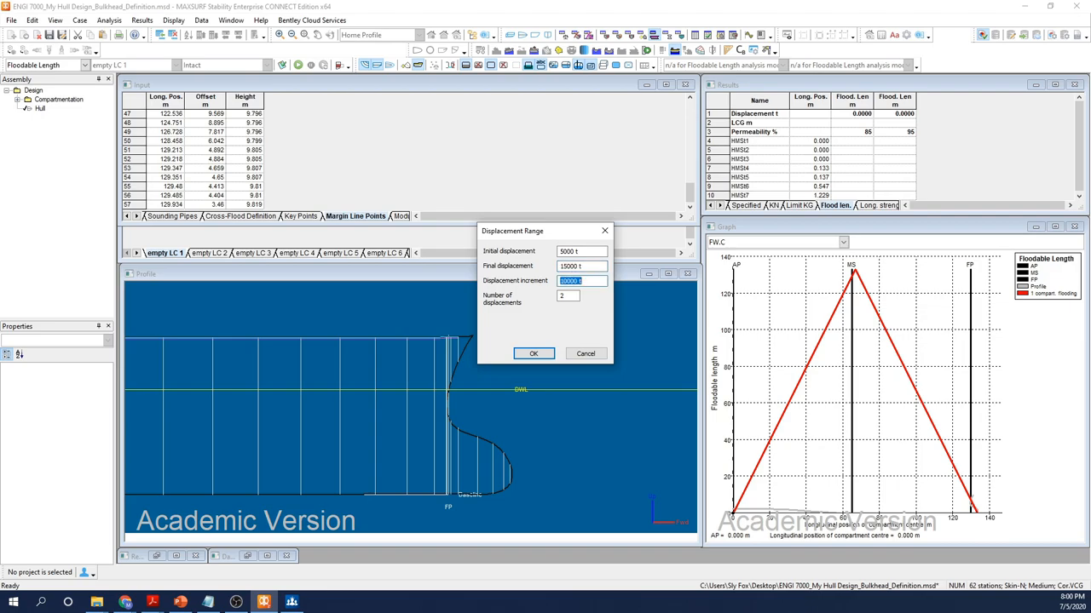
{"action": "left_click", "coordinate": [567, 296]}
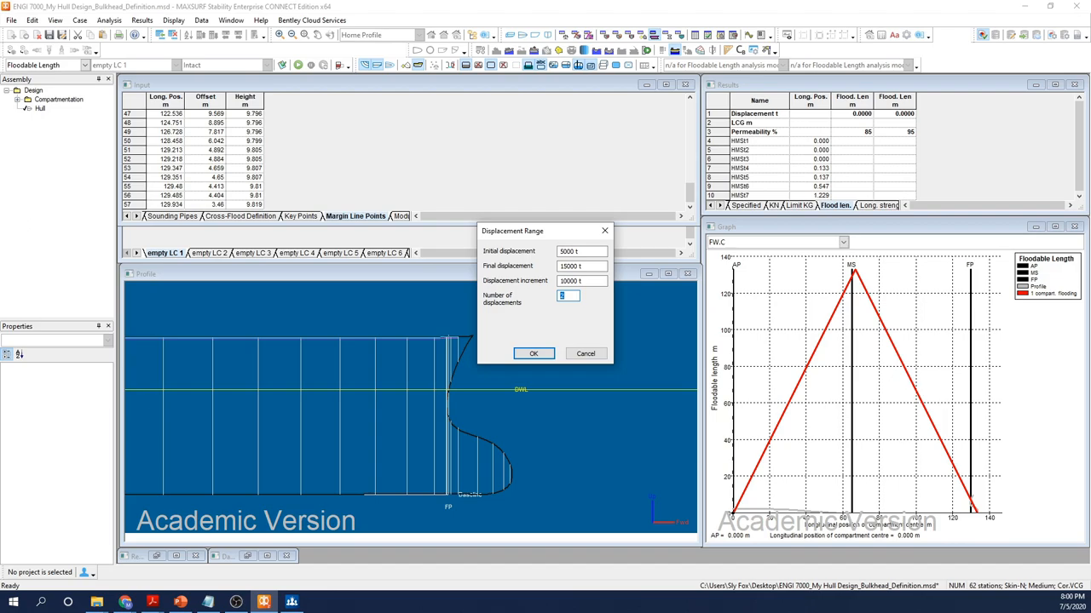
{"action": "type", "text": "11"}
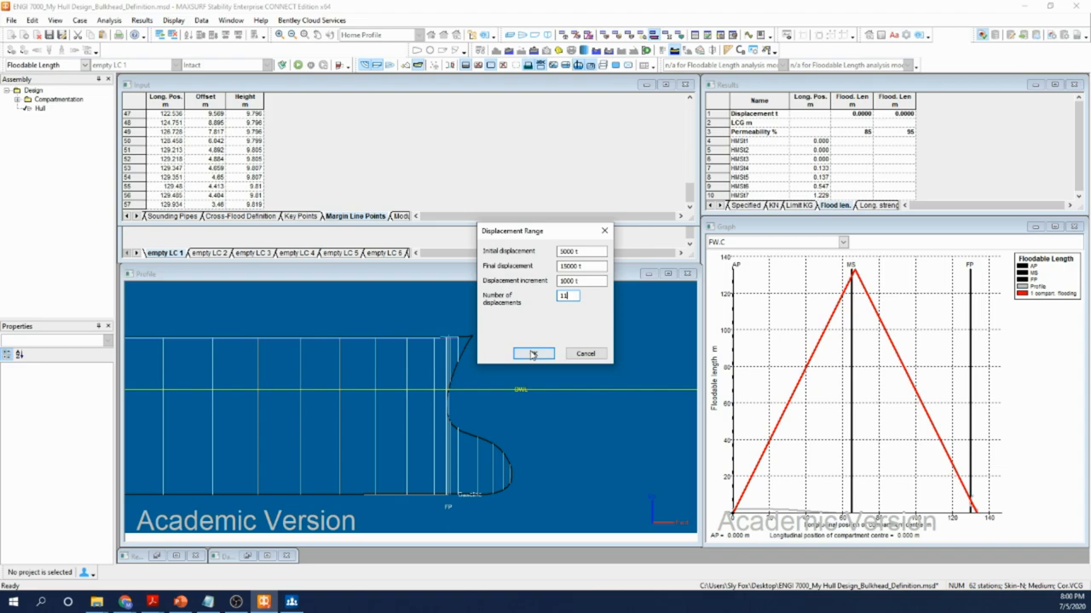
{"action": "left_click", "coordinate": [533, 353]}
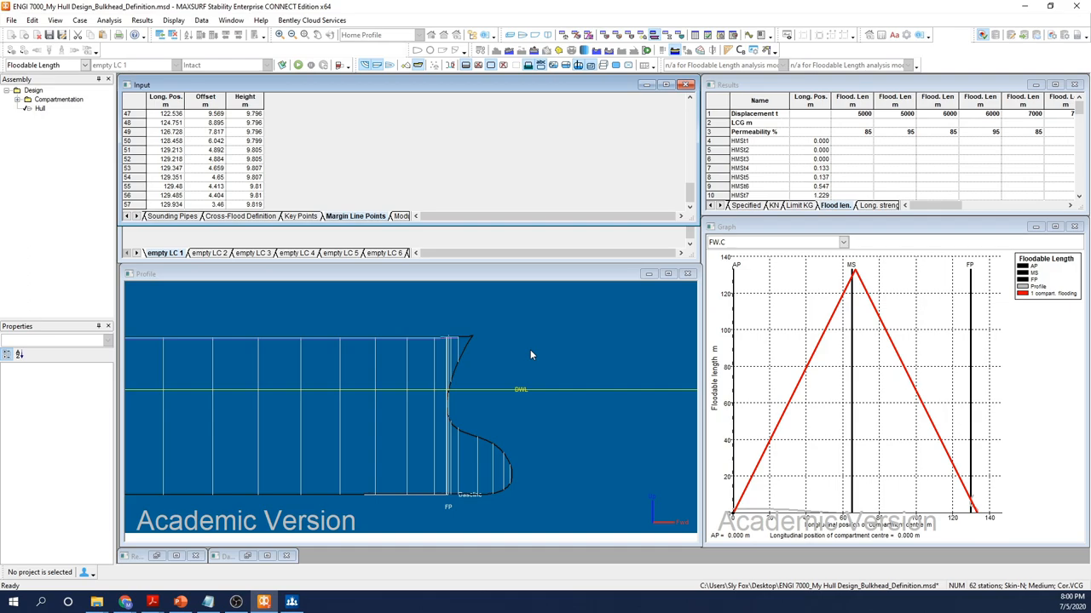
{"action": "mouse_move", "coordinate": [232, 55]}
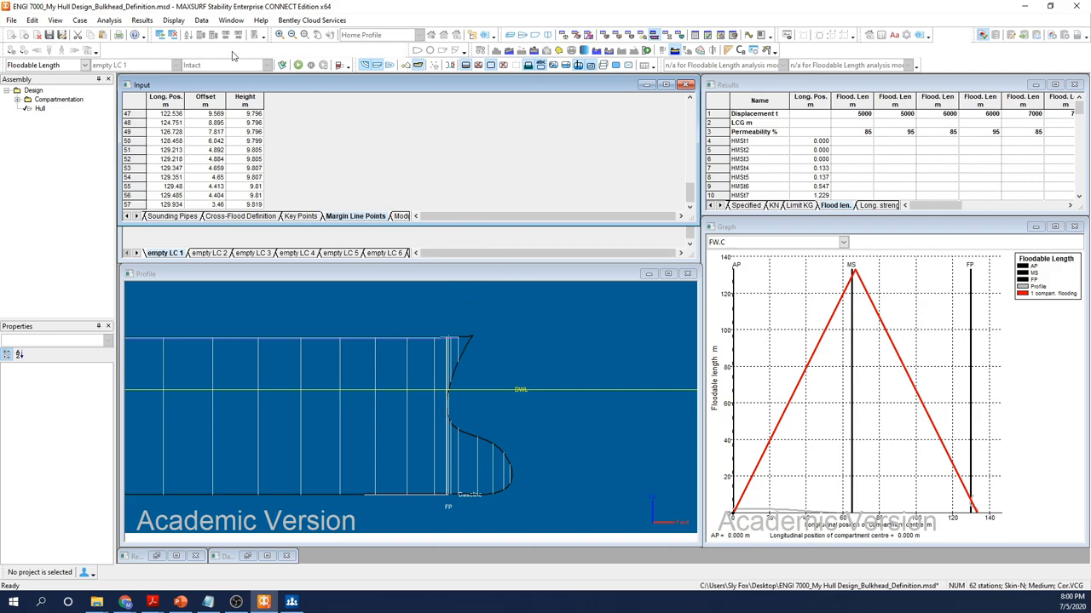
Remove the 85% permeability row, keeping only 95%.
{"action": "left_click", "coordinate": [110, 23]}
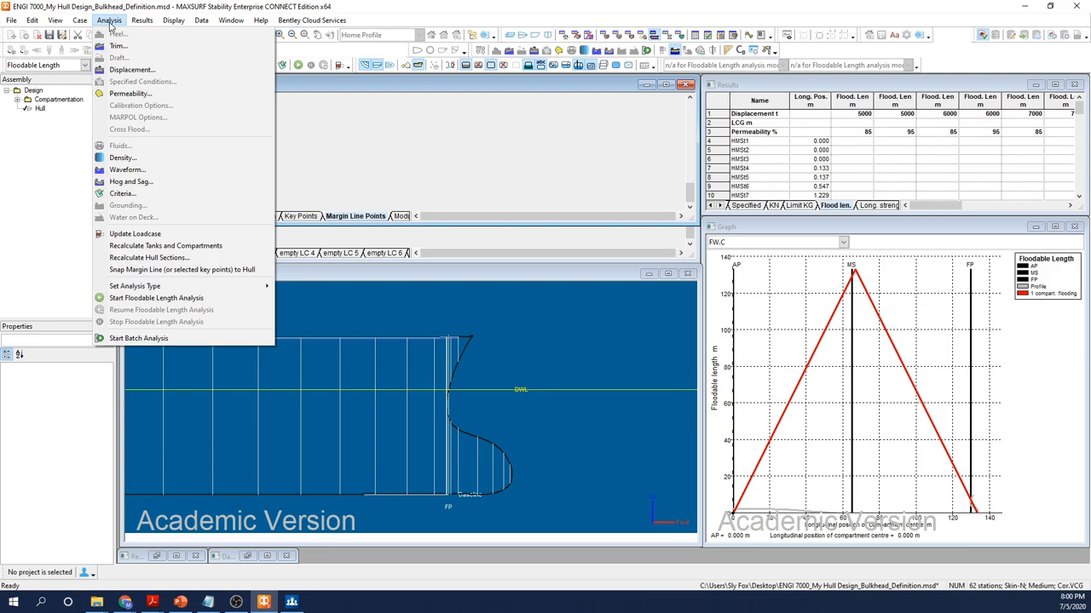
{"action": "mouse_move", "coordinate": [153, 95]}
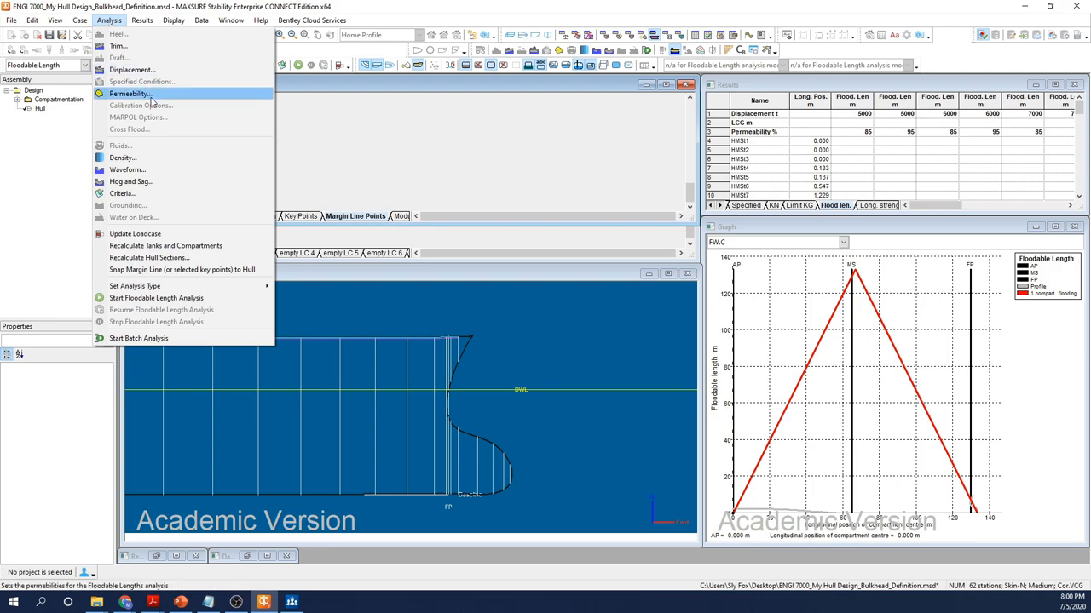
{"action": "left_click", "coordinate": [133, 93]}
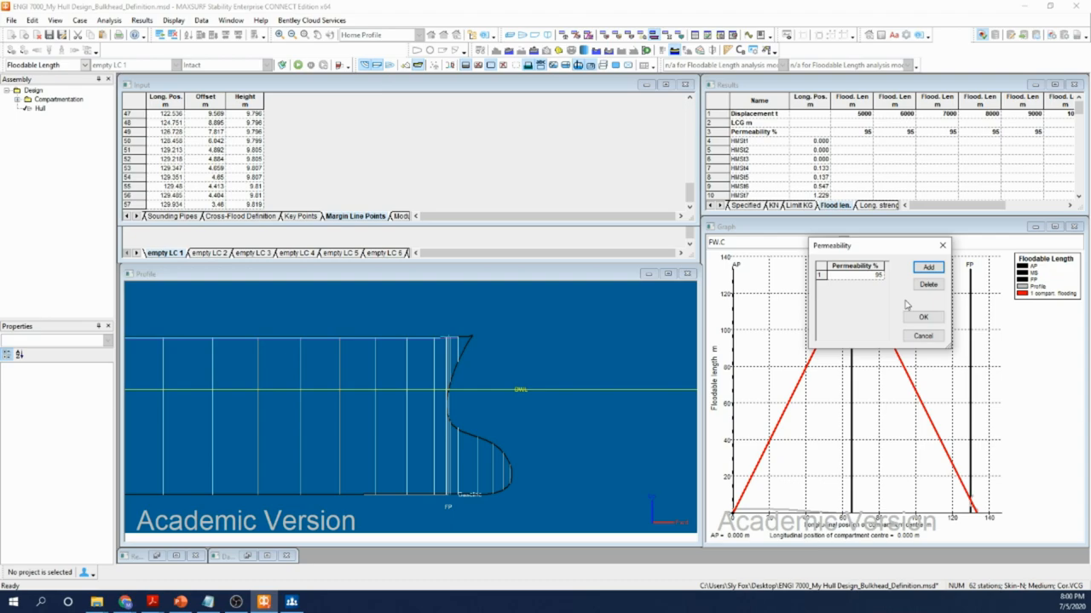
{"action": "left_click", "coordinate": [922, 317]}
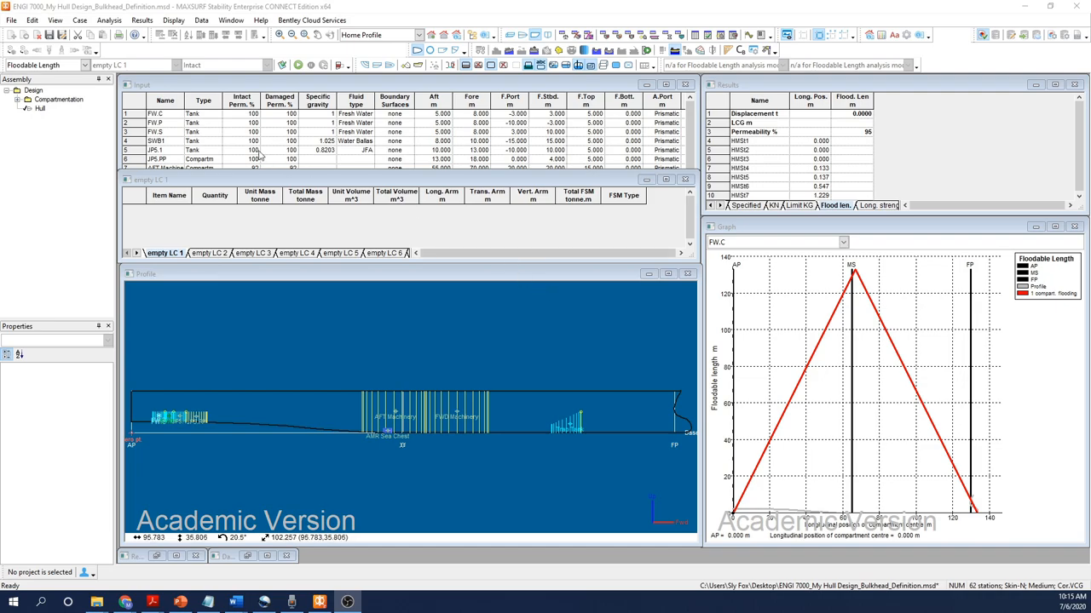
In the floodable length criteria, try deck edge immersion, then reselect margin line immersion.
{"action": "left_click", "coordinate": [110, 21]}
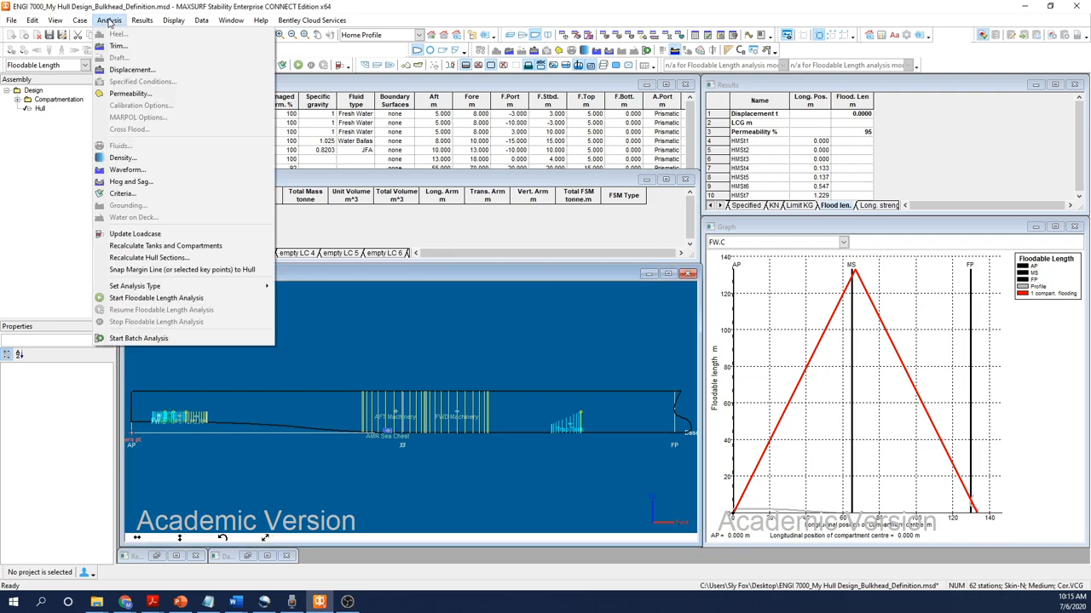
{"action": "mouse_move", "coordinate": [122, 194]}
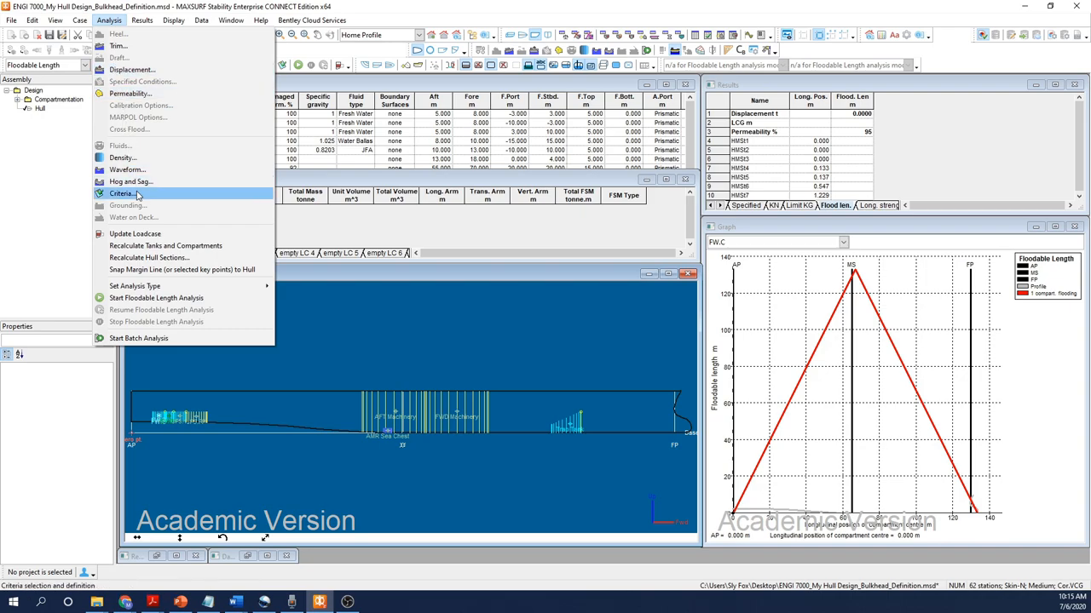
{"action": "left_click", "coordinate": [120, 193]}
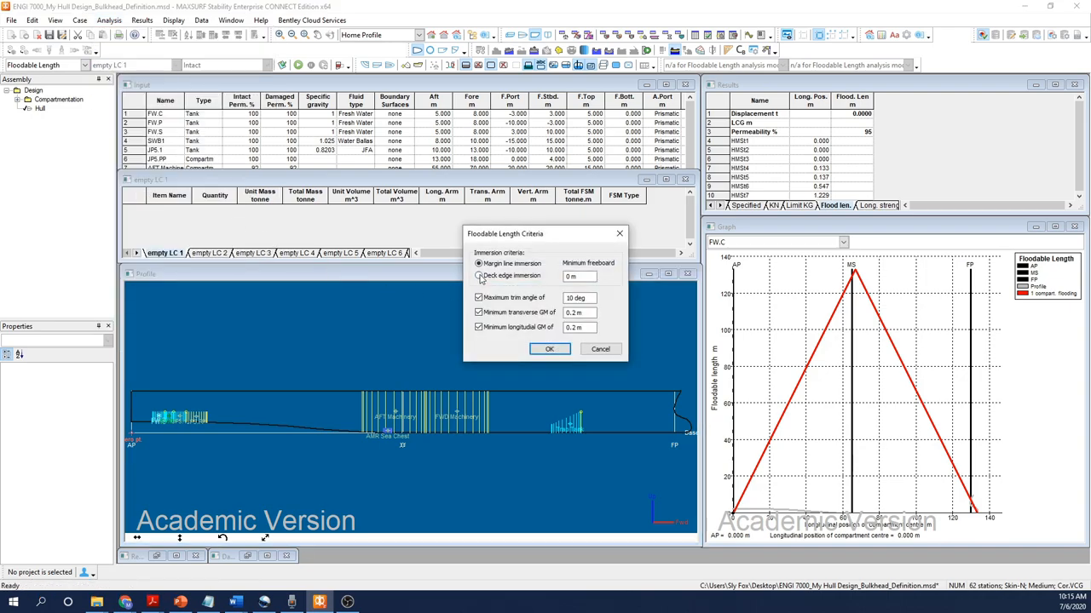
{"action": "left_click", "coordinate": [477, 275]}
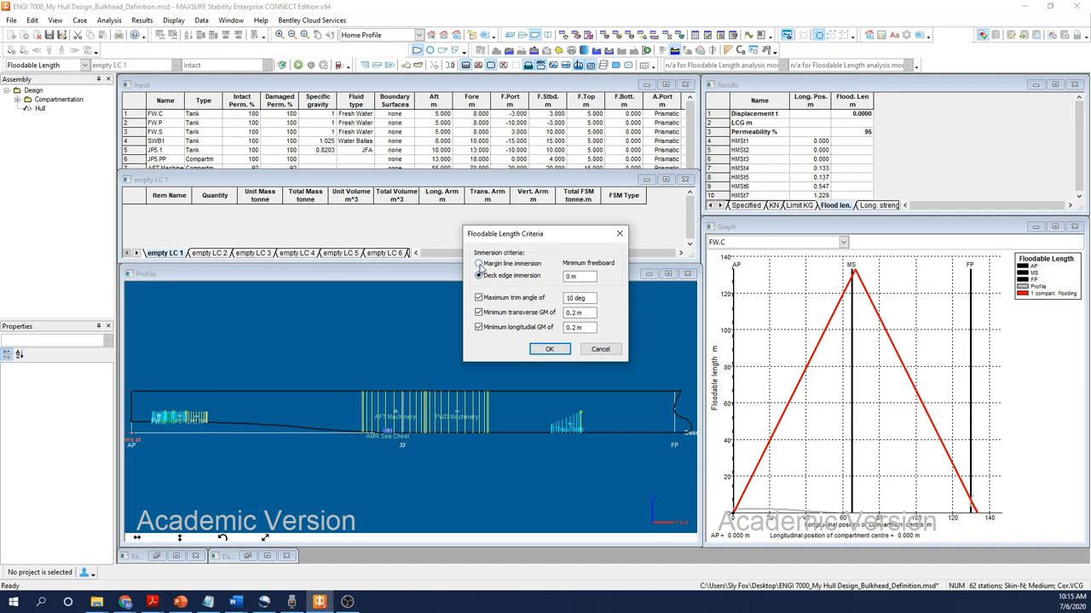
{"action": "left_click", "coordinate": [478, 263]}
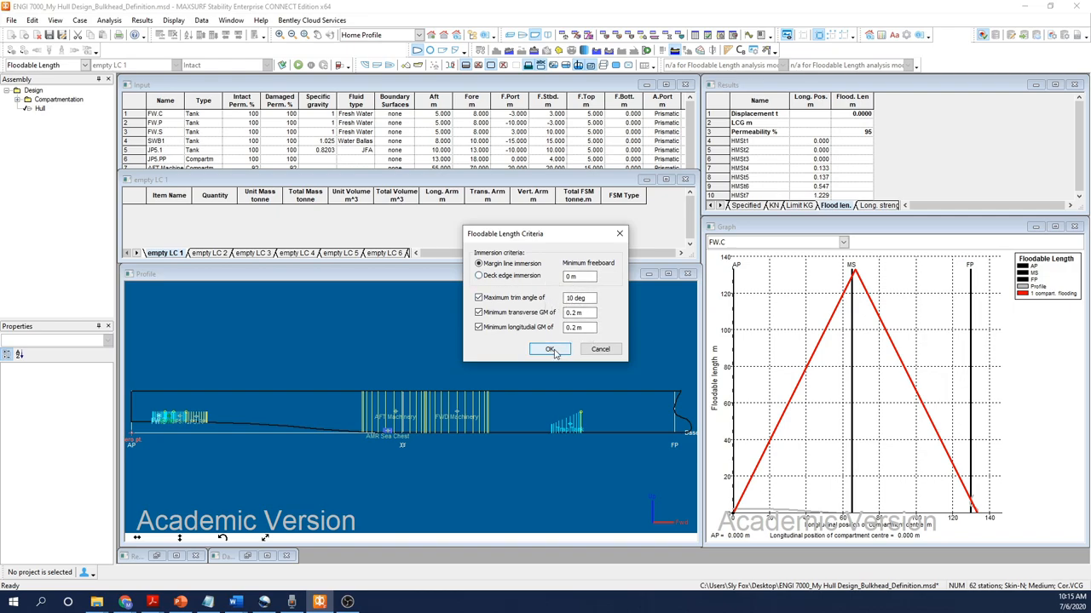
Confirm the floodable length criteria using margin line immersion.
{"action": "left_click", "coordinate": [549, 349]}
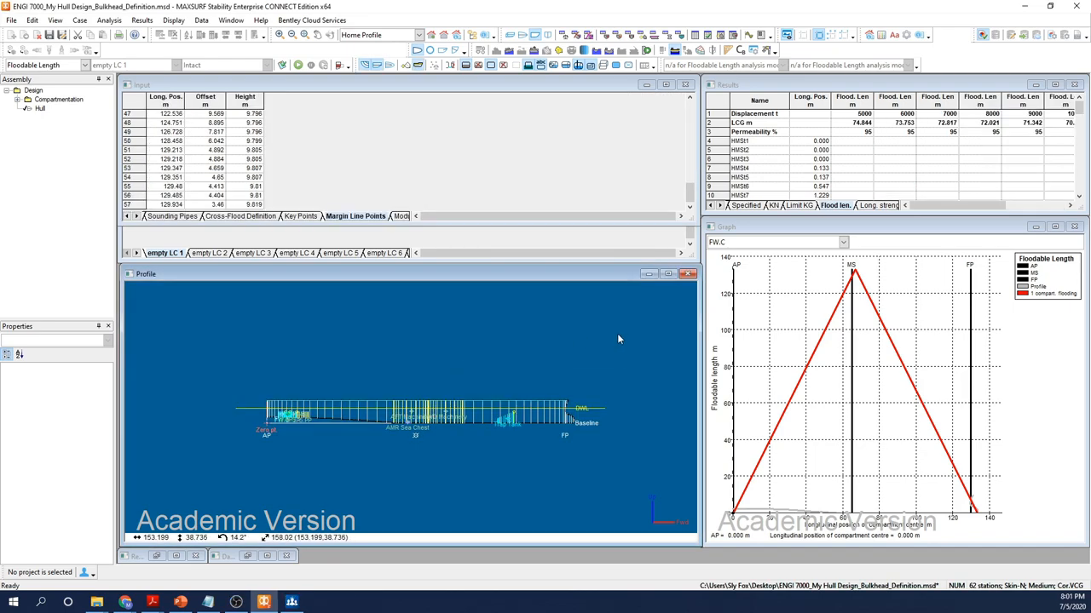
{"action": "mouse_move", "coordinate": [239, 371]}
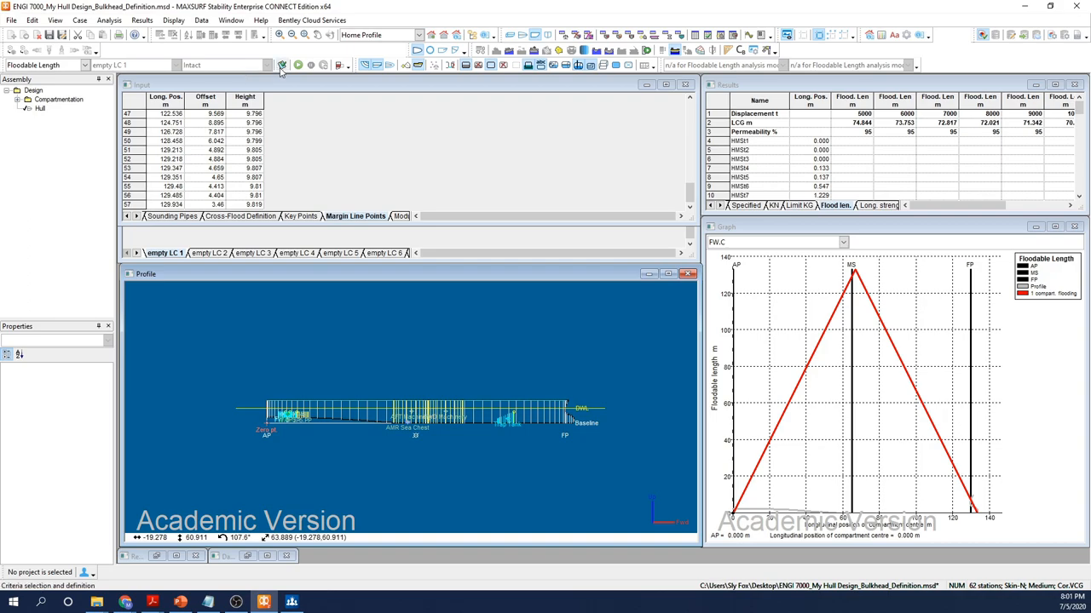
{"action": "mouse_move", "coordinate": [295, 65]}
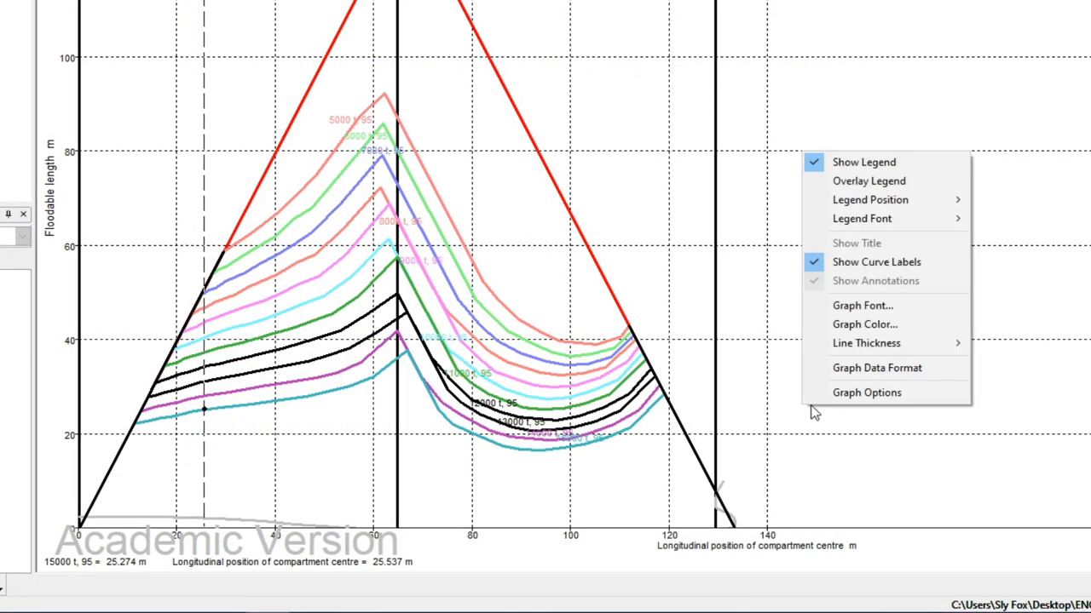
{"action": "mouse_move", "coordinate": [876, 369]}
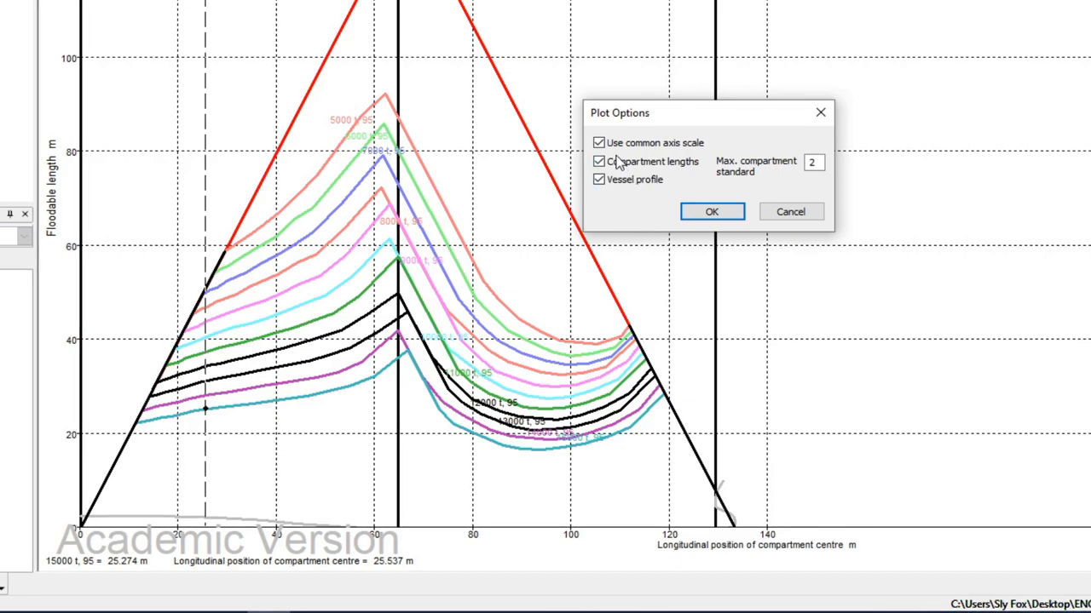
{"action": "left_click", "coordinate": [598, 179]}
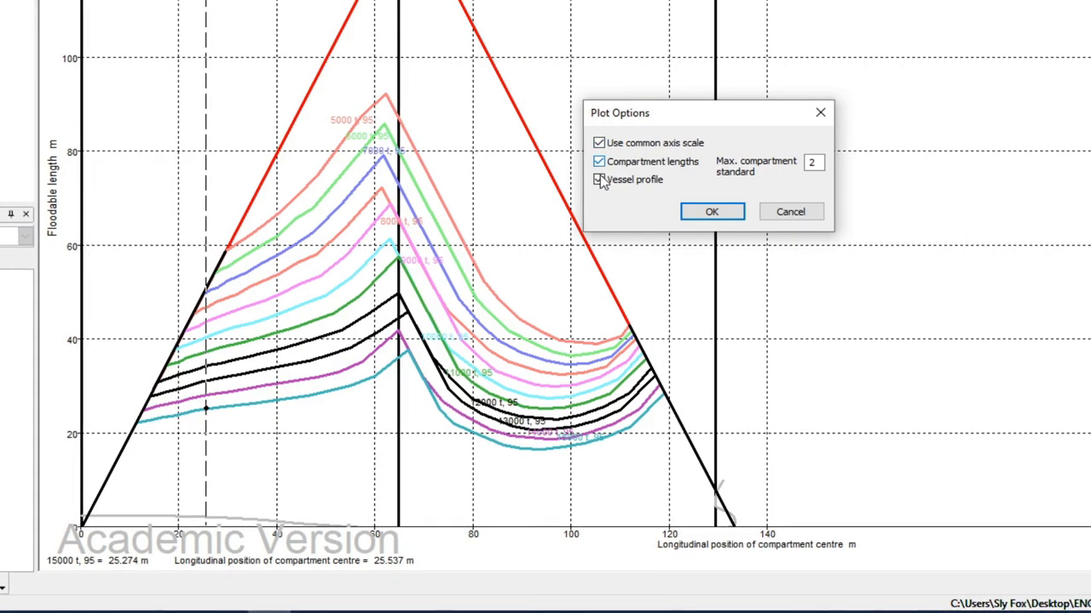
{"action": "left_click", "coordinate": [598, 179]}
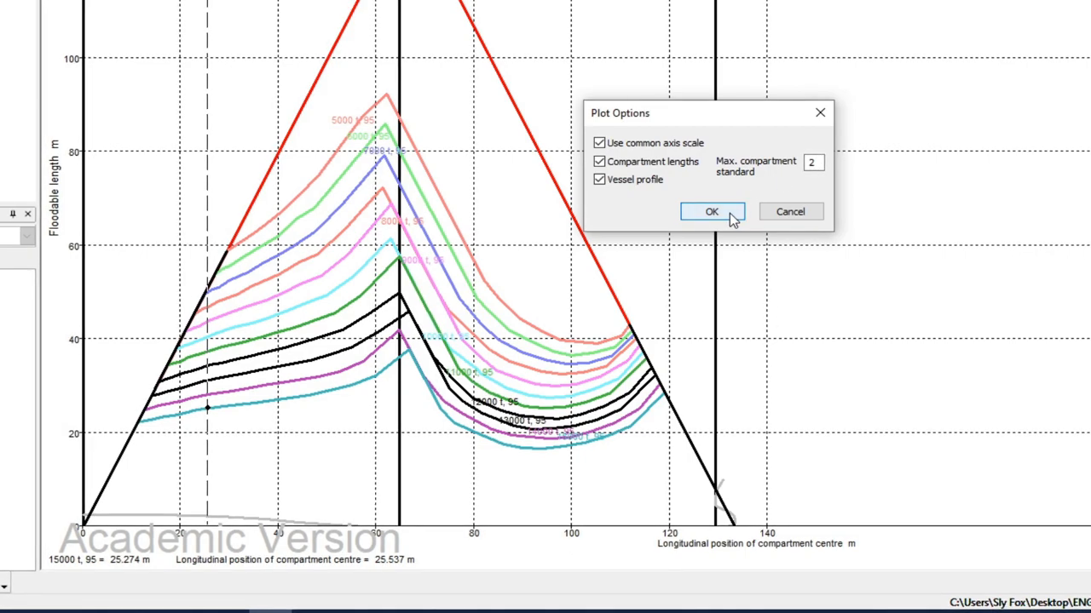
{"action": "left_click", "coordinate": [712, 212]}
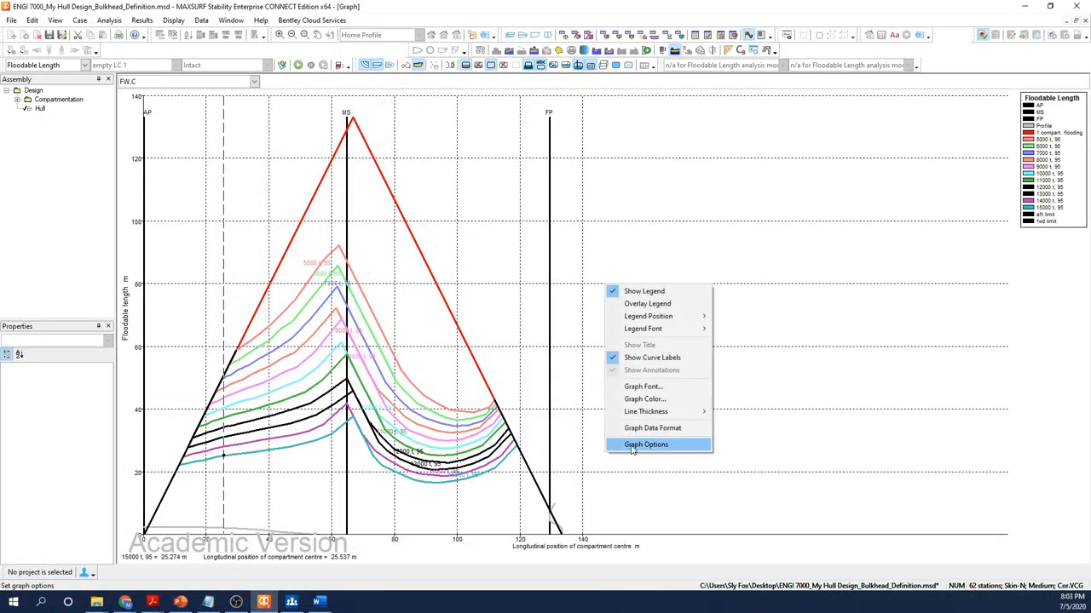
{"action": "mouse_move", "coordinate": [653, 427]}
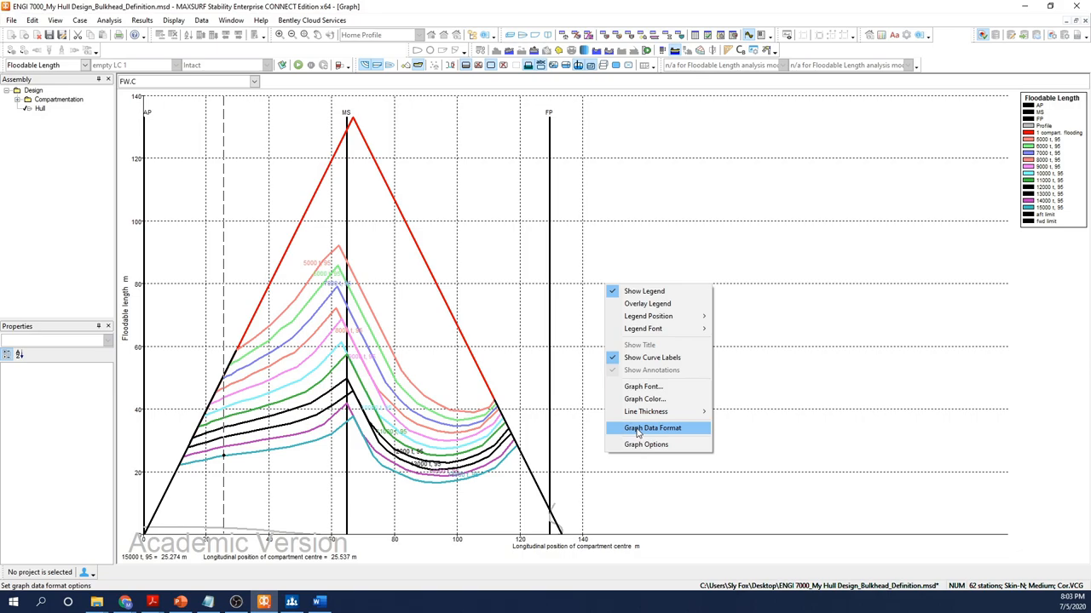
{"action": "left_click", "coordinate": [645, 444]}
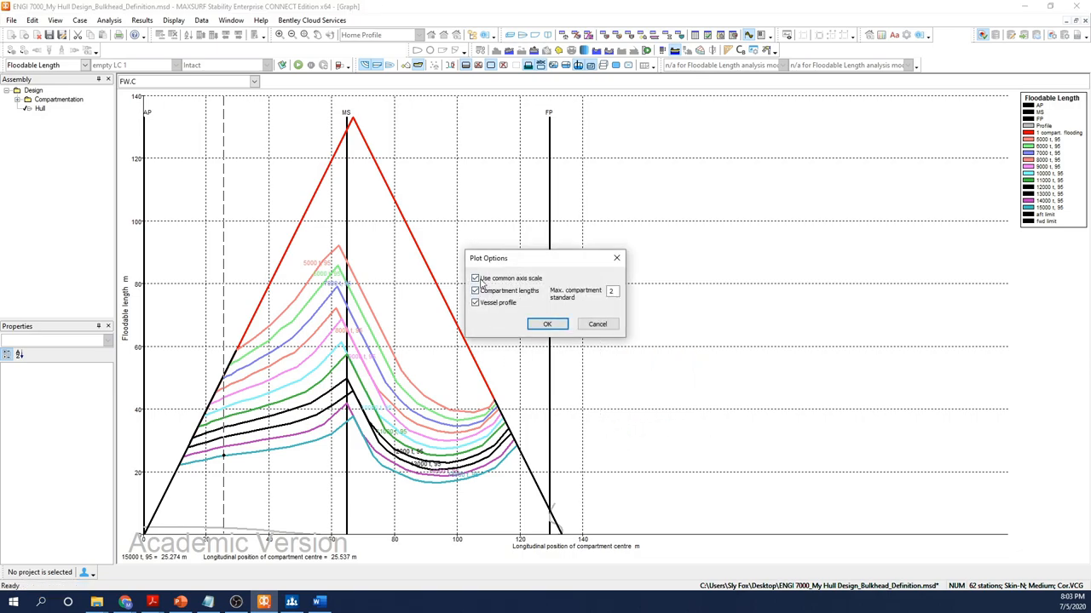
{"action": "left_click", "coordinate": [474, 303]}
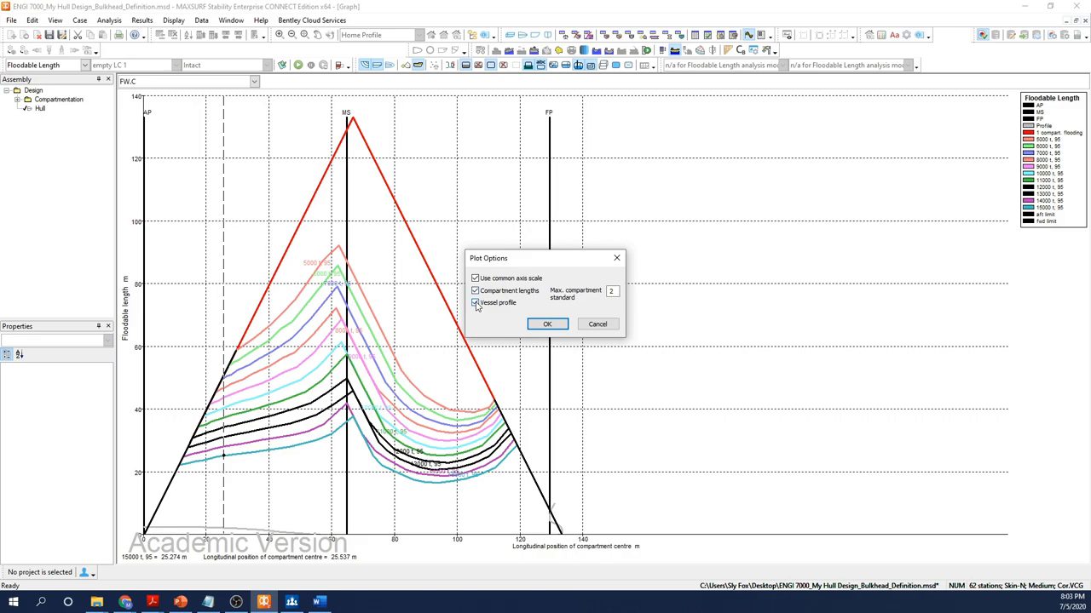
{"action": "left_click", "coordinate": [610, 291]}
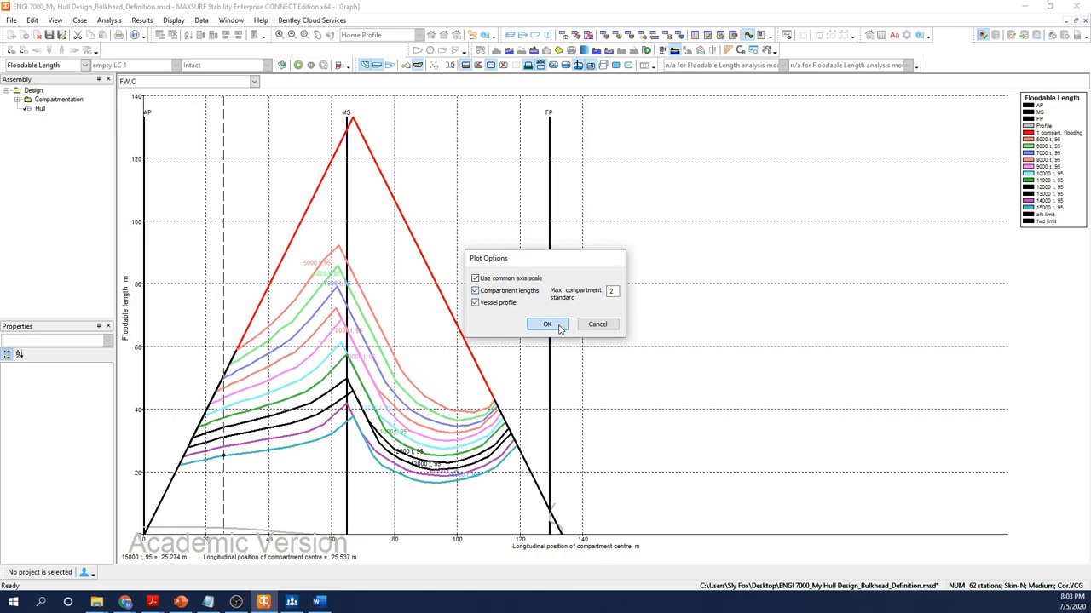
{"action": "left_click", "coordinate": [547, 324]}
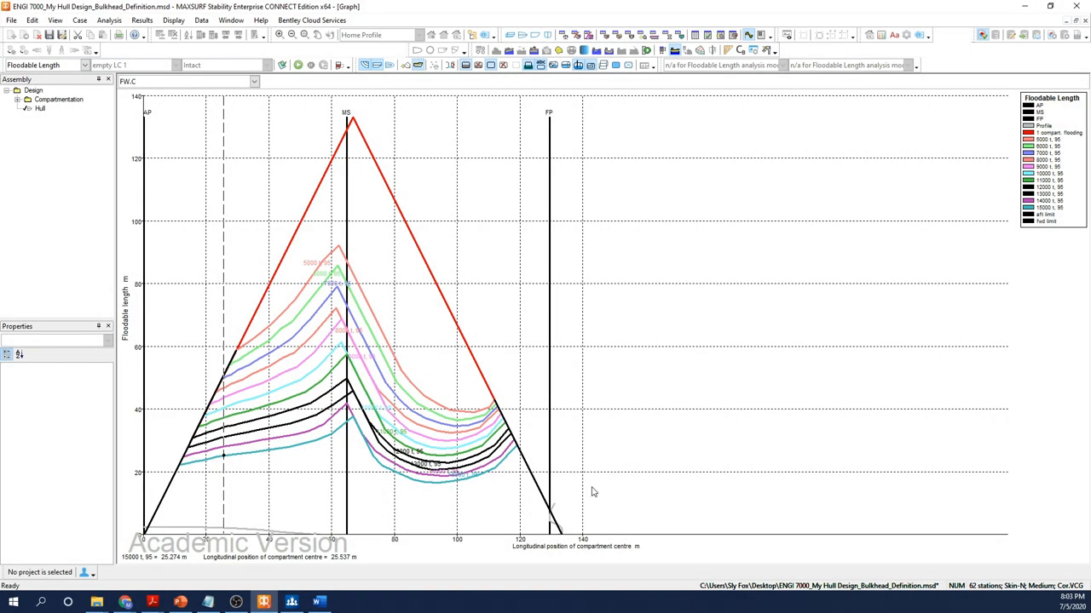
{"action": "mouse_move", "coordinate": [591, 459]}
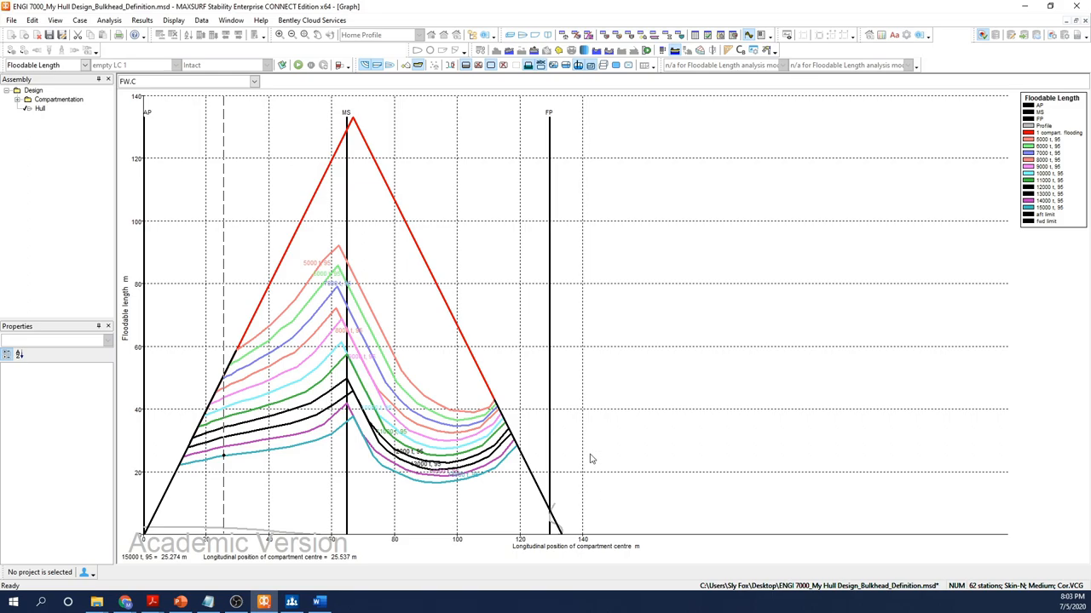
{"action": "right_click", "coordinate": [592, 459]}
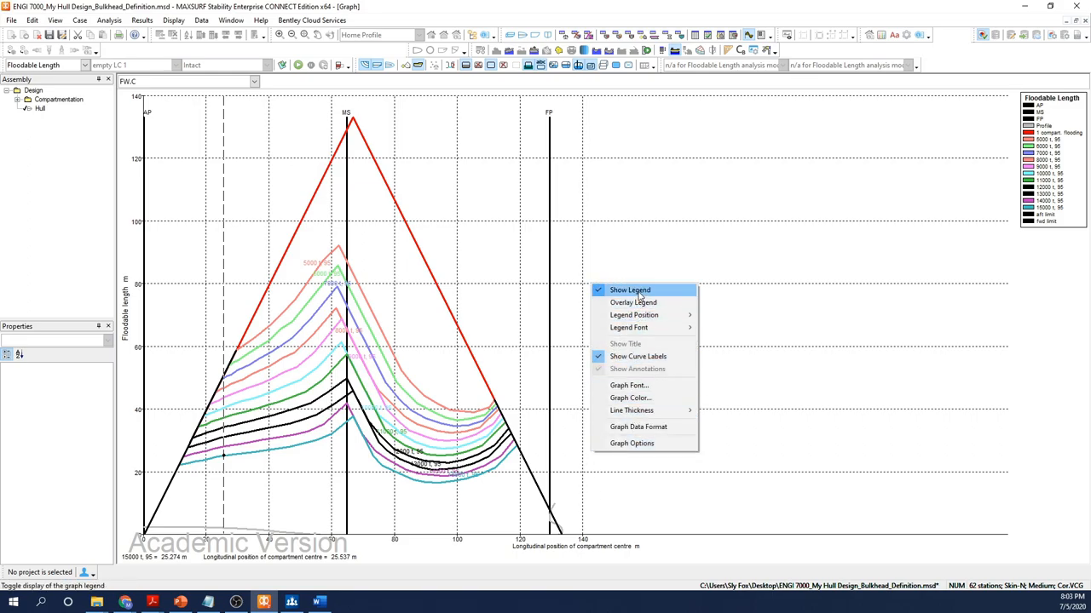
{"action": "mouse_move", "coordinate": [638, 369]}
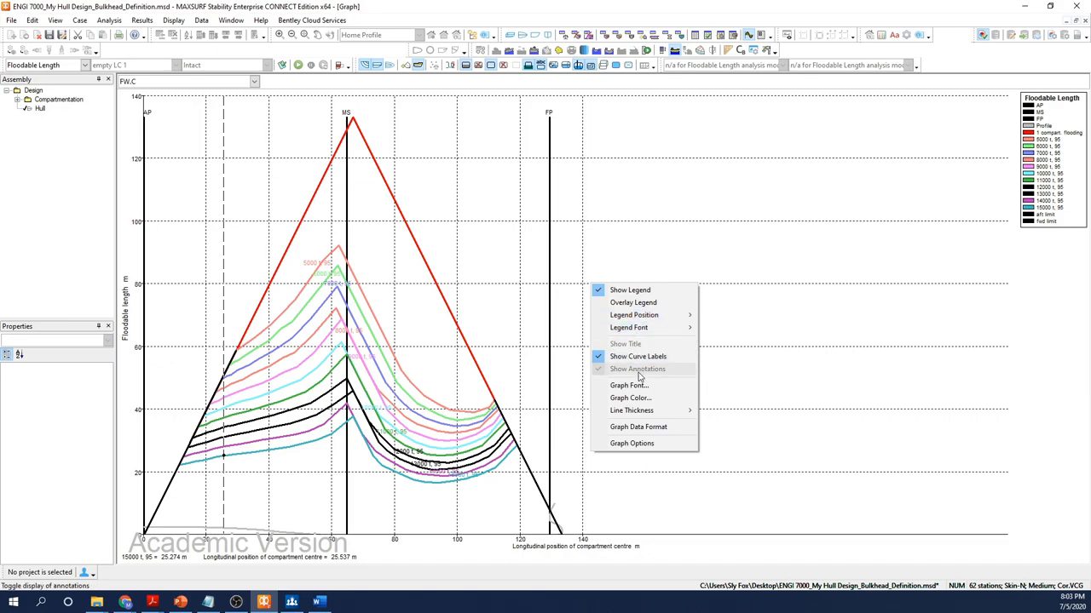
{"action": "mouse_move", "coordinate": [638, 427]}
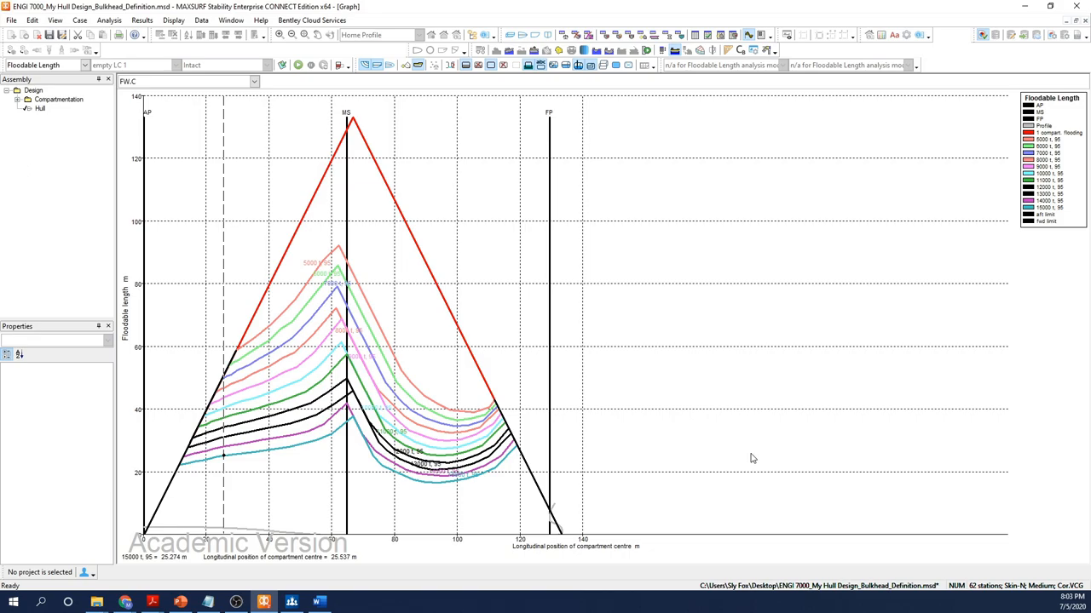
{"action": "mouse_move", "coordinate": [717, 438]}
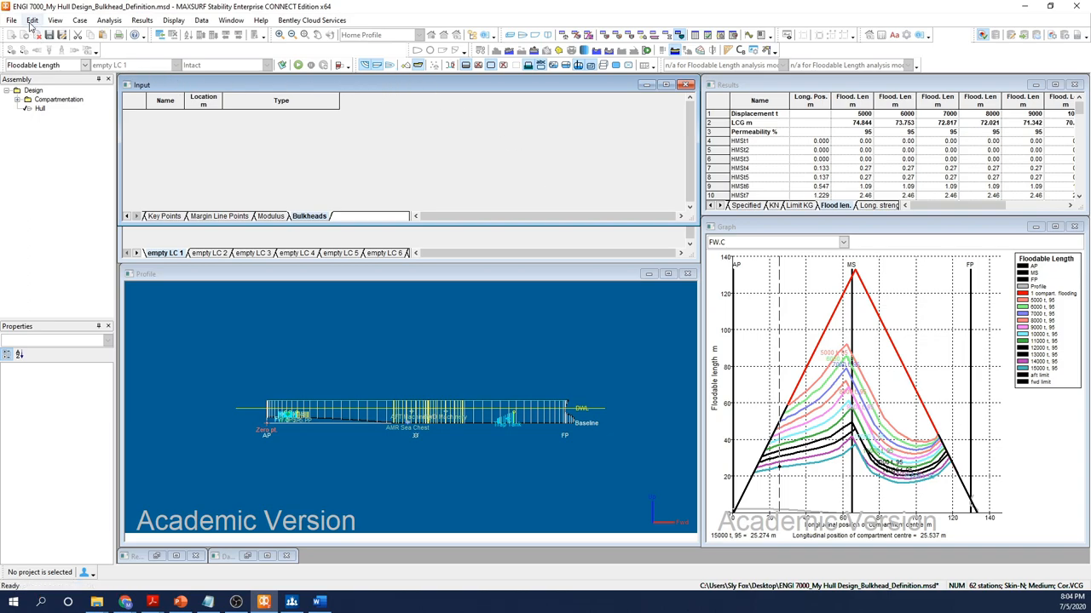
Add bulkhead rows and enter locations 0, 15, 45, 70, 90 and 110 m.
{"action": "left_click", "coordinate": [35, 22]}
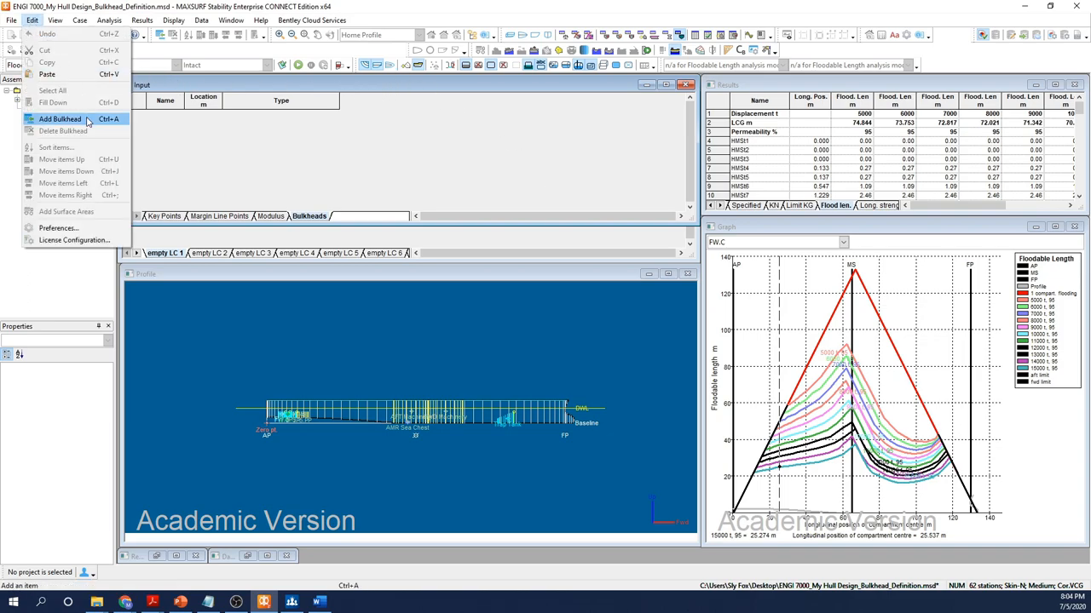
{"action": "left_click", "coordinate": [59, 116]}
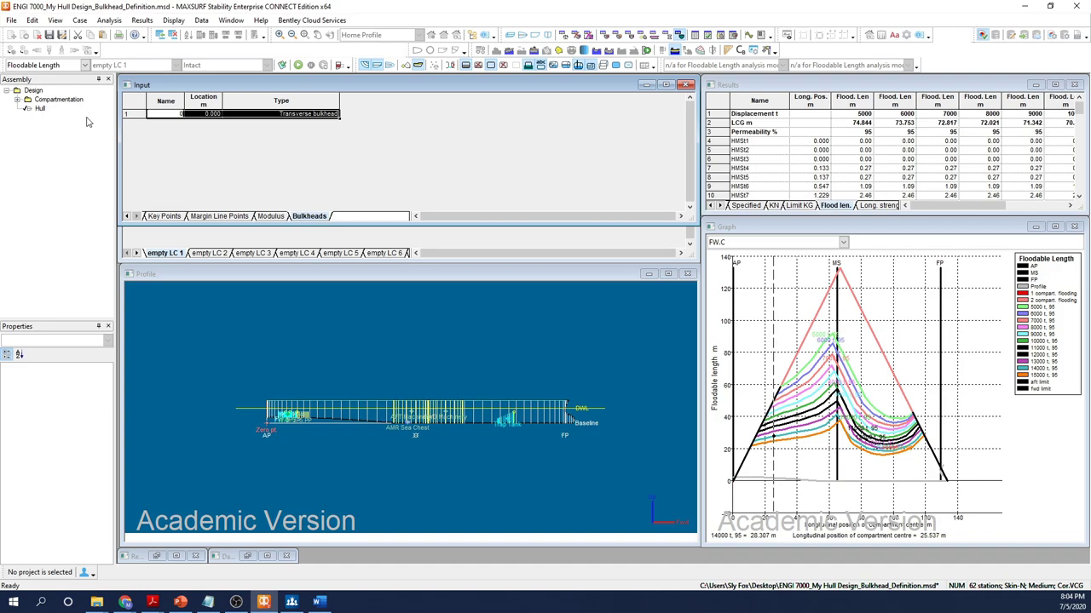
{"action": "left_click", "coordinate": [209, 114]}
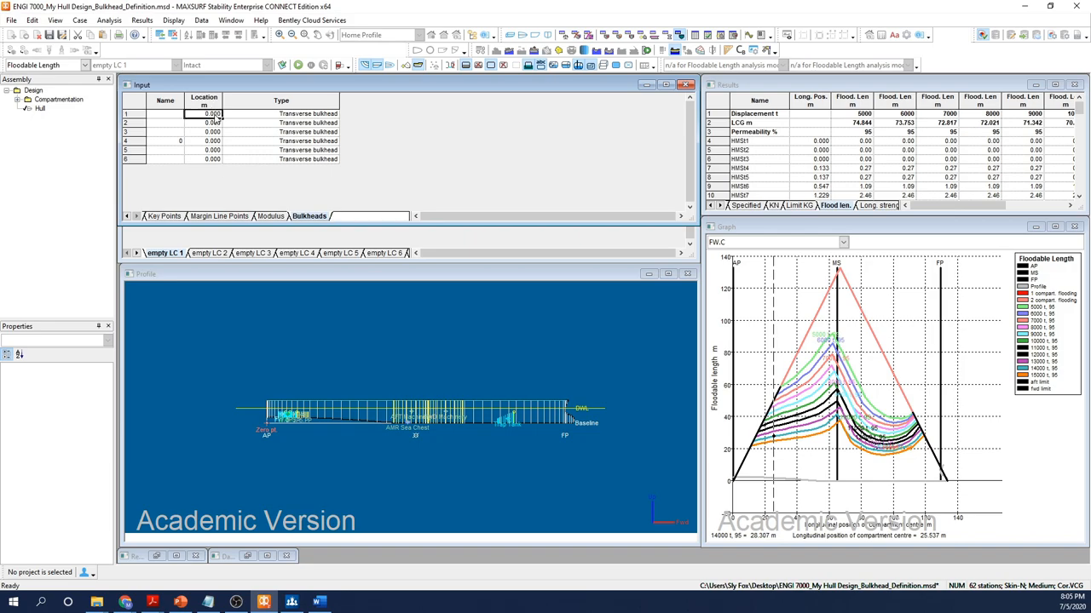
{"action": "left_click", "coordinate": [204, 122]}
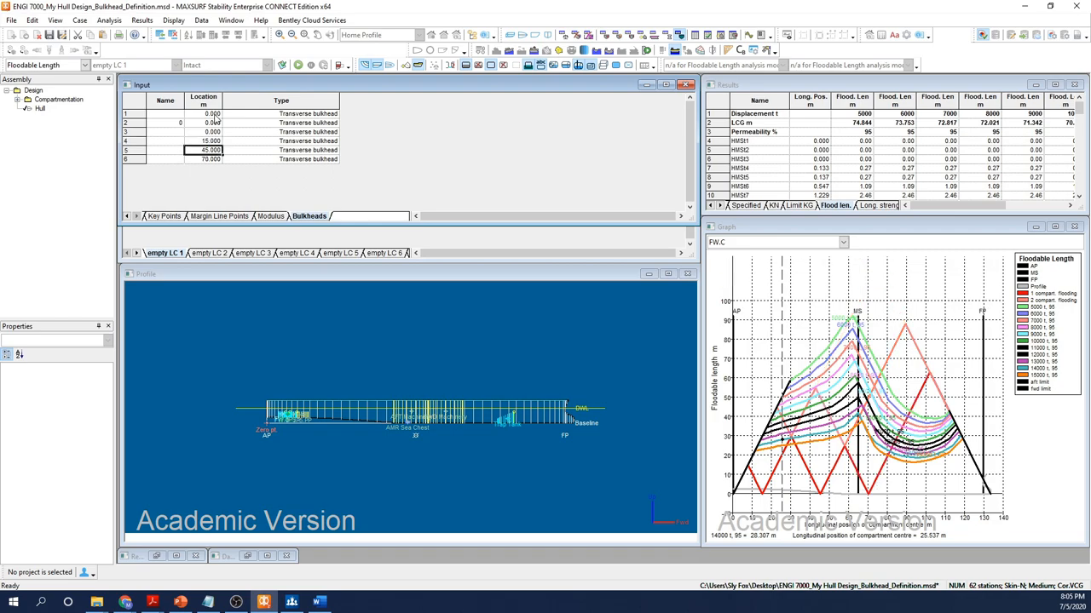
{"action": "left_click", "coordinate": [204, 131]}
{"action": "type", "text": "90.000"}
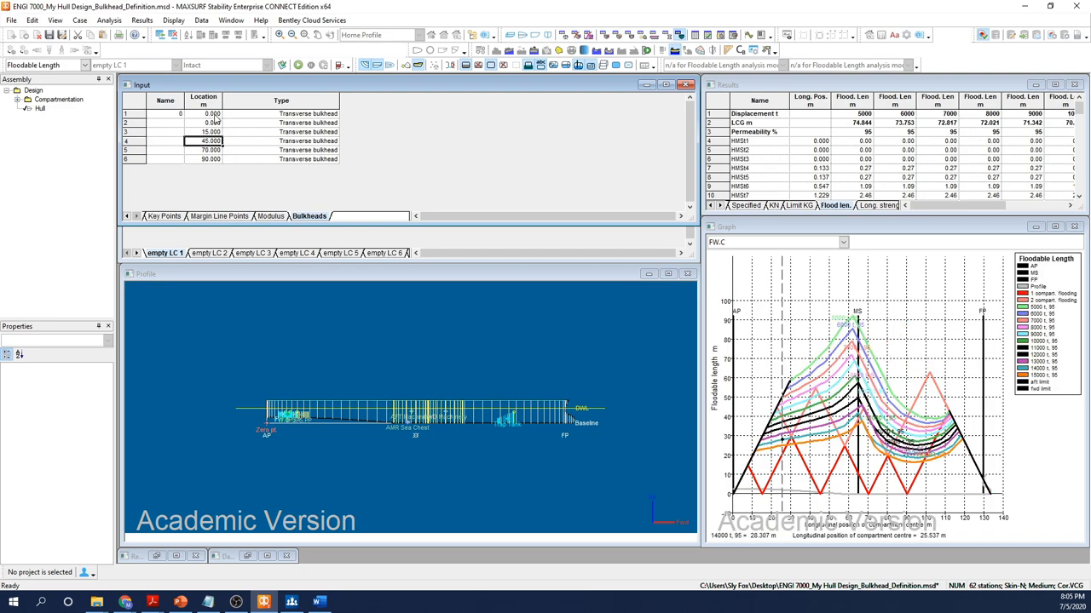
{"action": "left_click", "coordinate": [204, 123]}
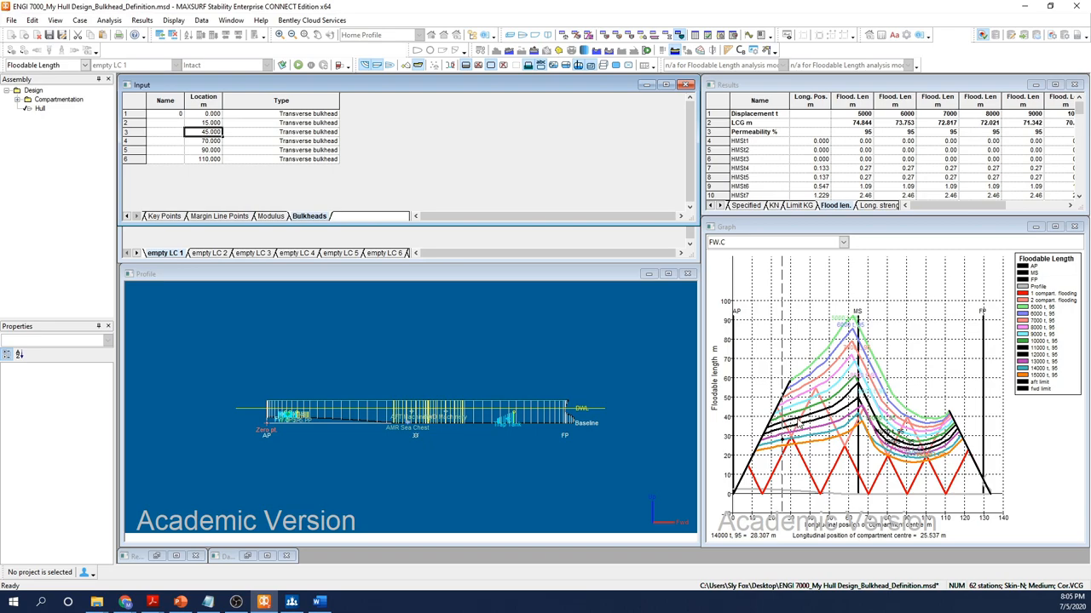
{"action": "mouse_move", "coordinate": [674, 454]}
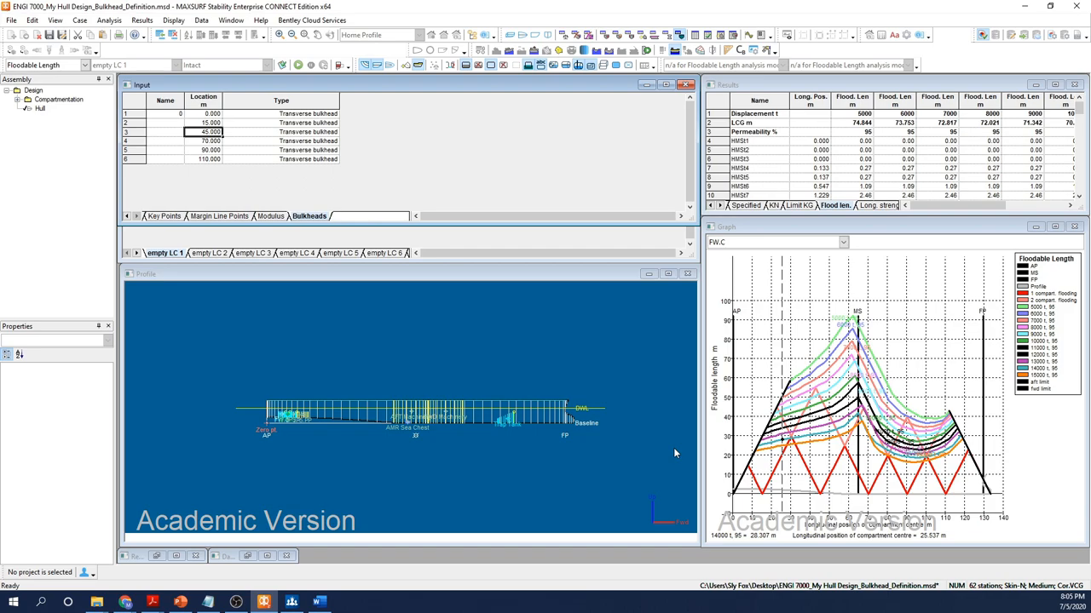
{"action": "mouse_move", "coordinate": [267, 190]}
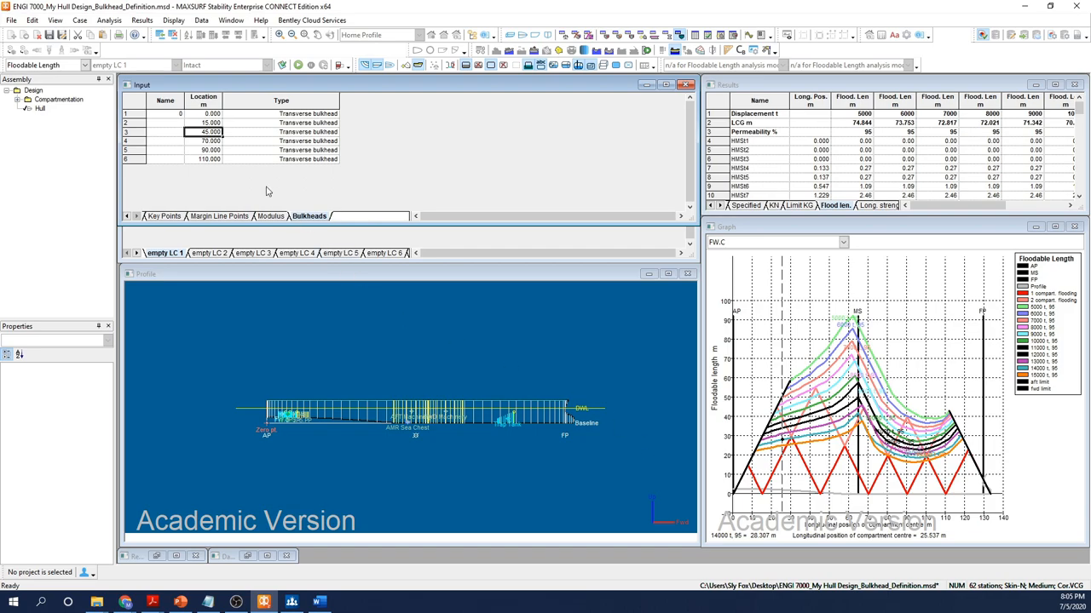
{"action": "mouse_move", "coordinate": [388, 89]}
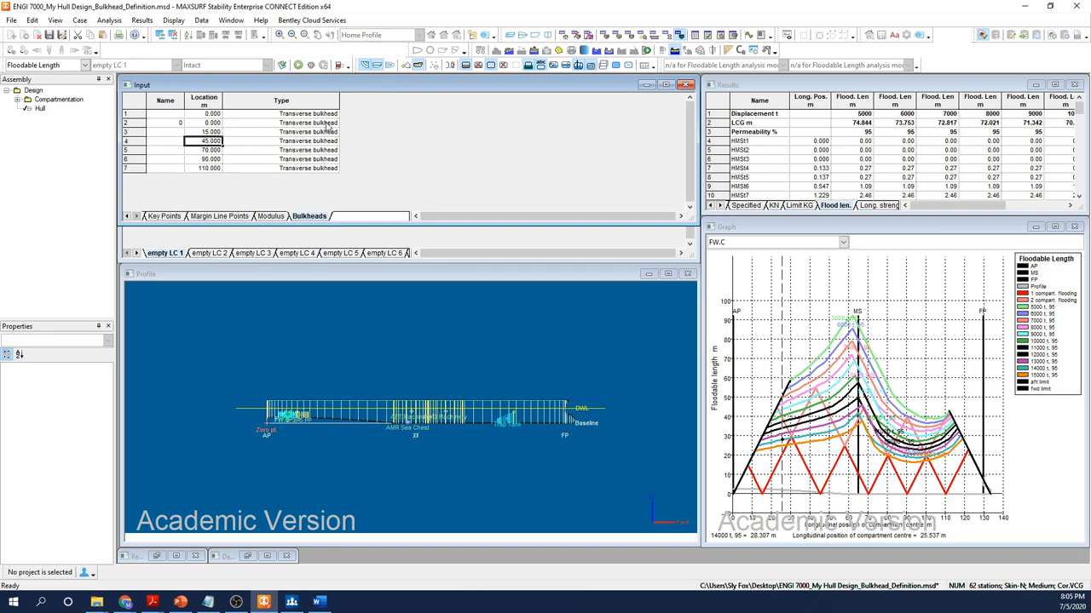
Edit bulkhead locations to 15, 26, 36, 45, 60, 73, 84, 91, 100, 110 m.
{"action": "left_click", "coordinate": [209, 123]}
{"action": "type", "text": "26.000"}
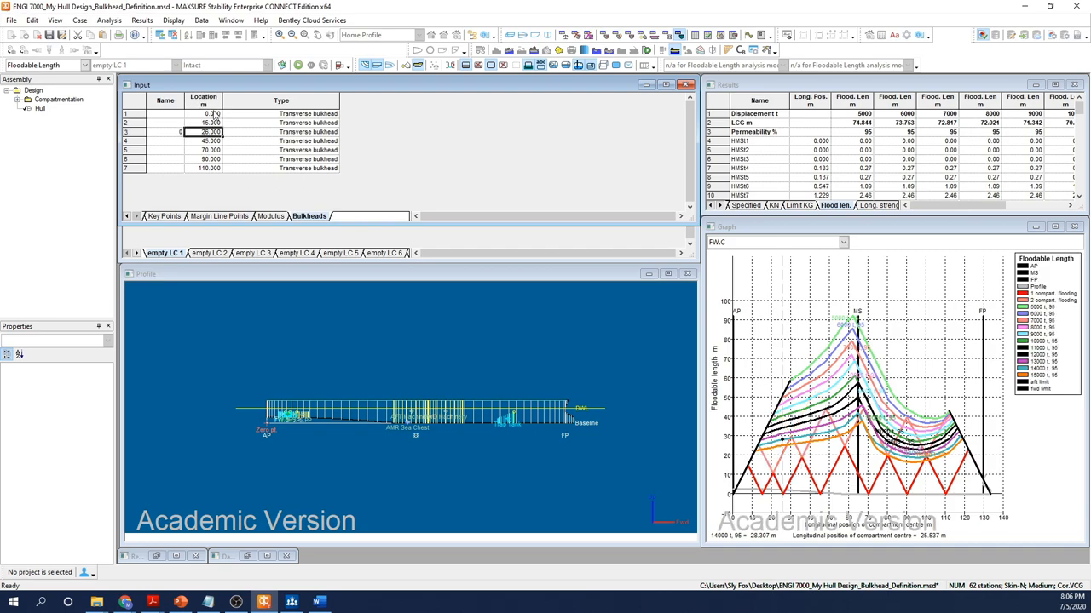
{"action": "left_click", "coordinate": [204, 113]}
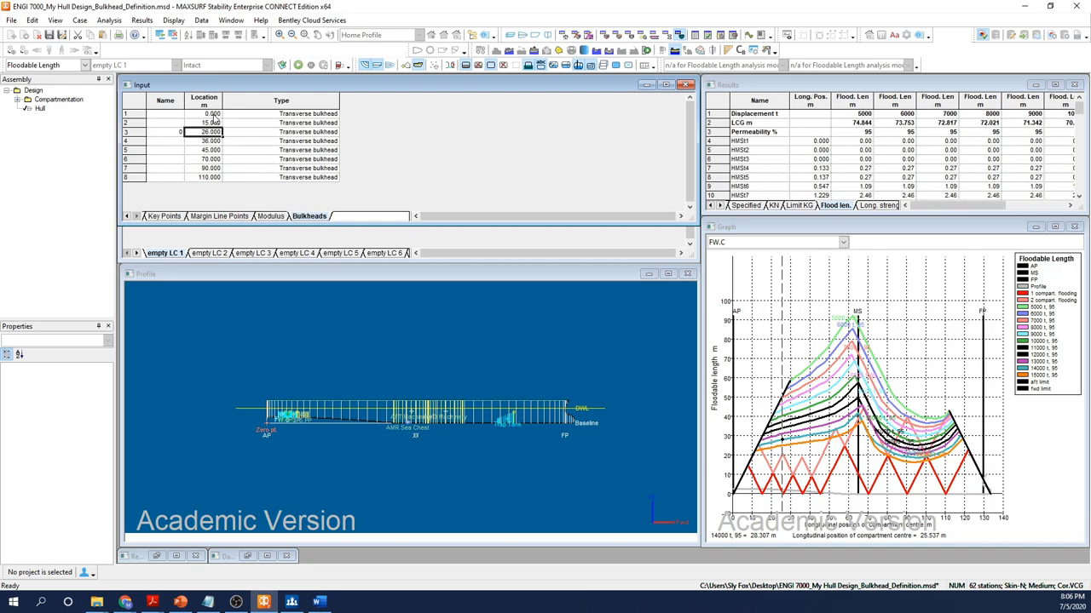
{"action": "left_click", "coordinate": [203, 114]}
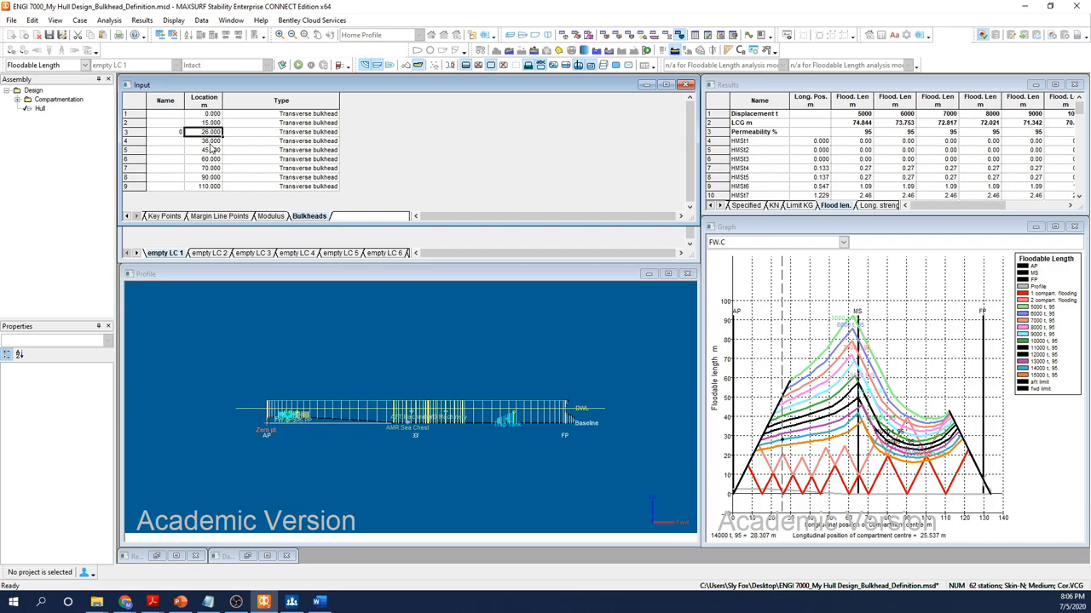
{"action": "left_click", "coordinate": [204, 113]}
{"action": "type", "text": "84.000"}
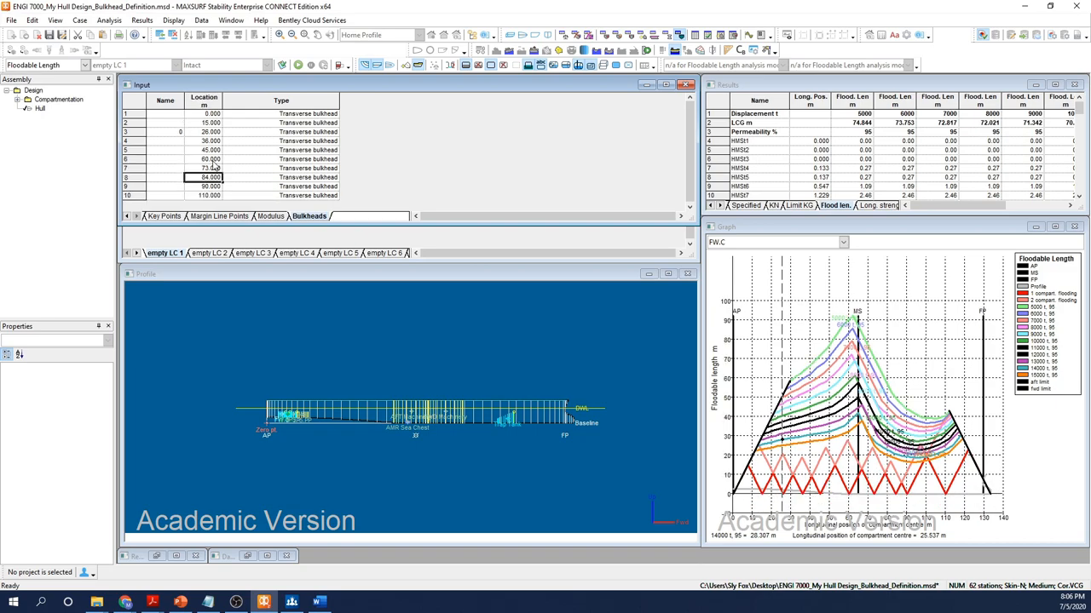
{"action": "left_click", "coordinate": [205, 185]}
{"action": "type", "text": "91.000"}
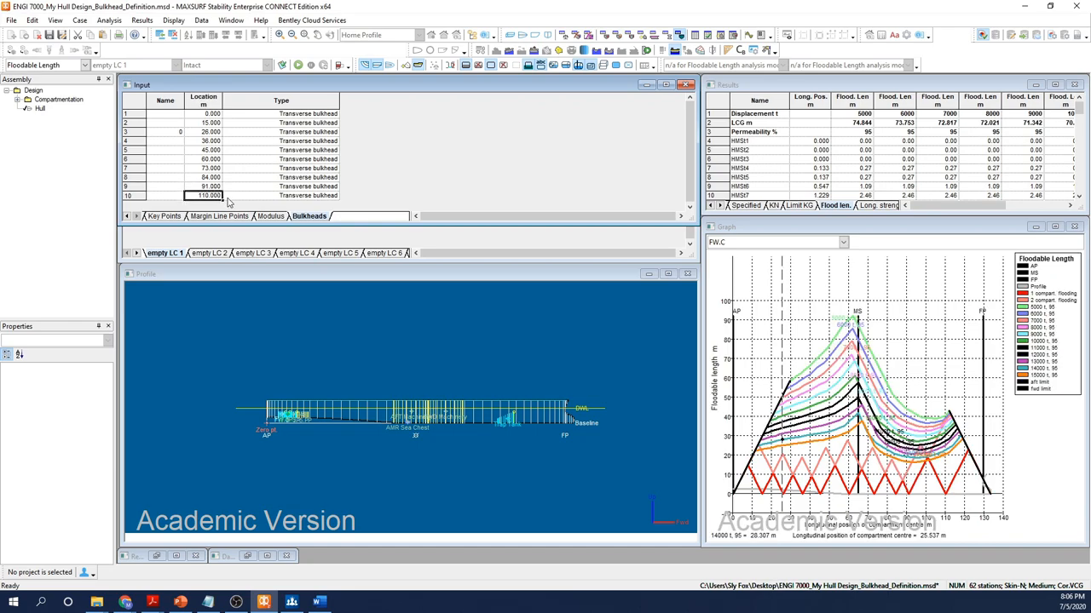
{"action": "left_click", "coordinate": [205, 114]}
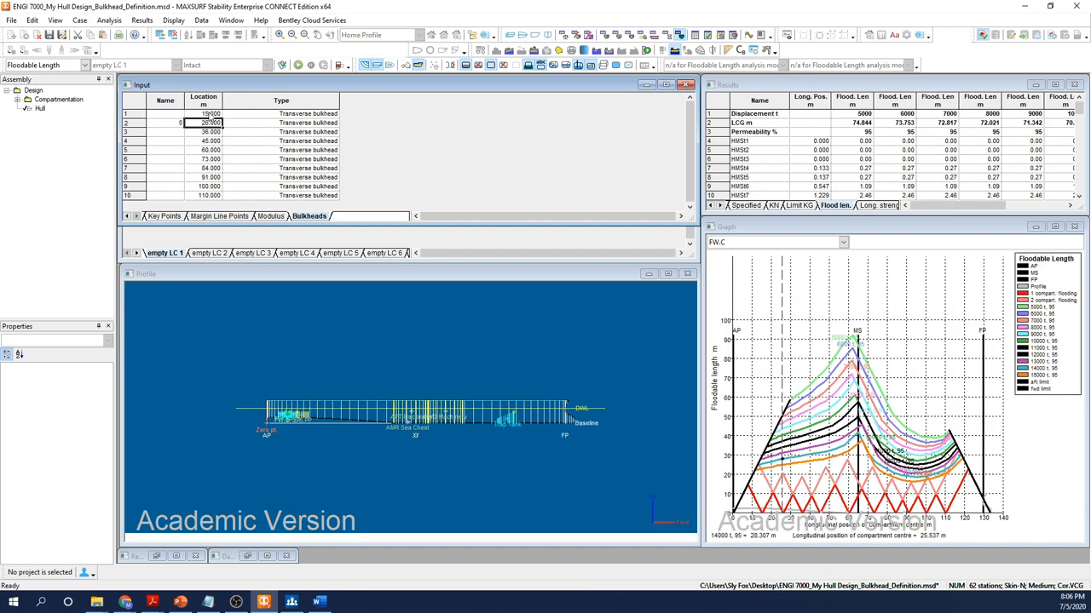
{"action": "left_click", "coordinate": [208, 195]}
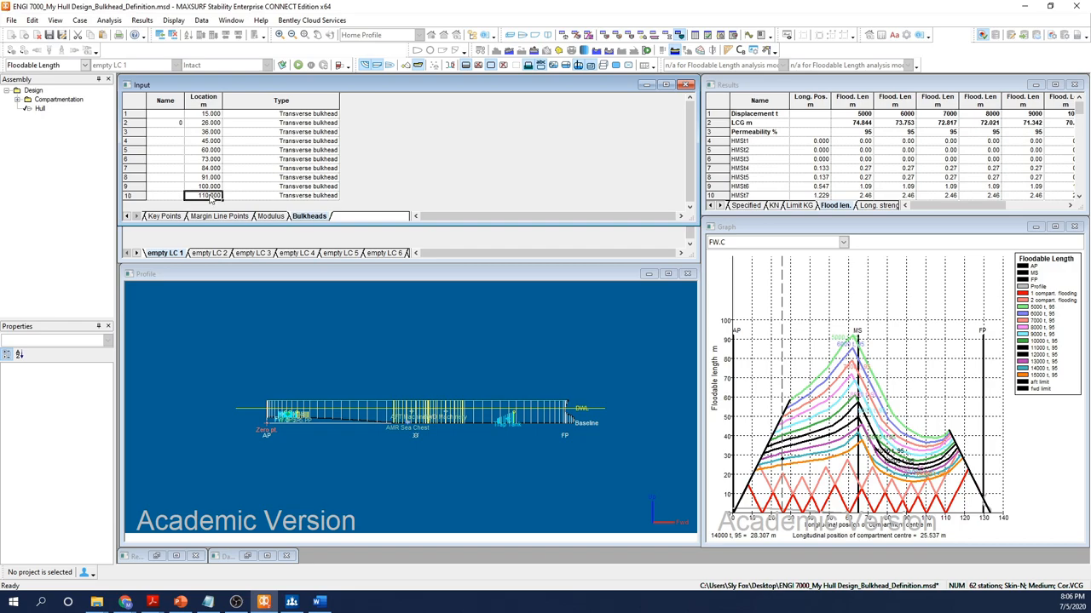